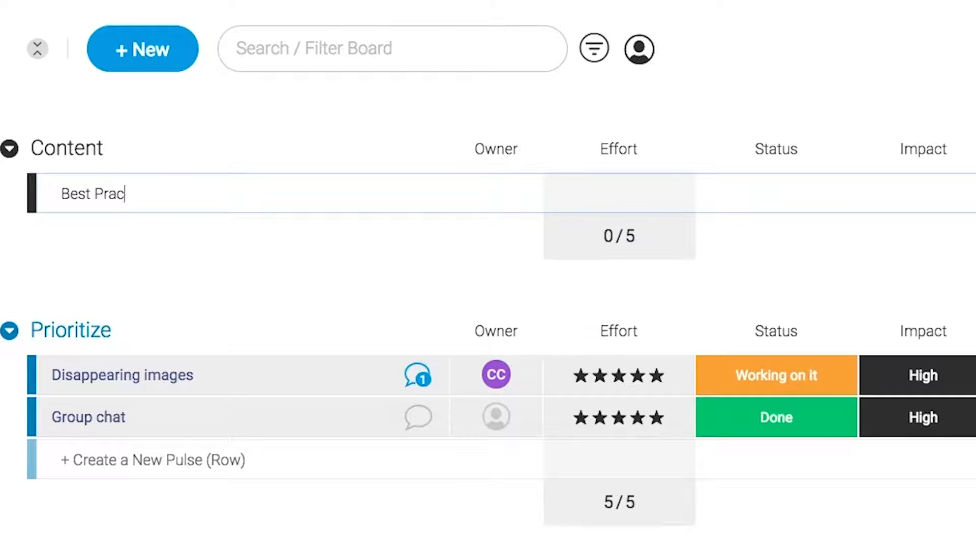
# - Name the new Best Practices blog pulse and assign the team member as its owner
pyautogui.click(496, 193)
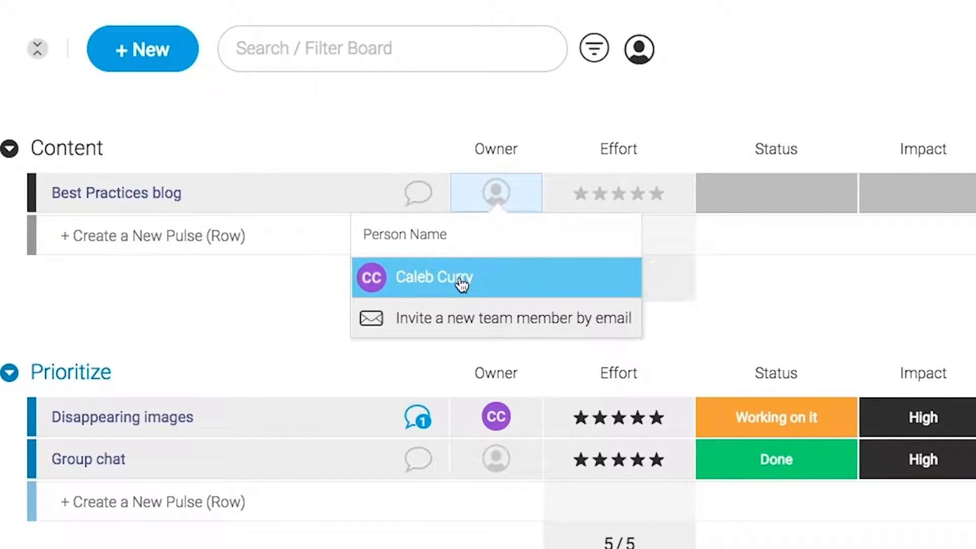
pyautogui.click(433, 276)
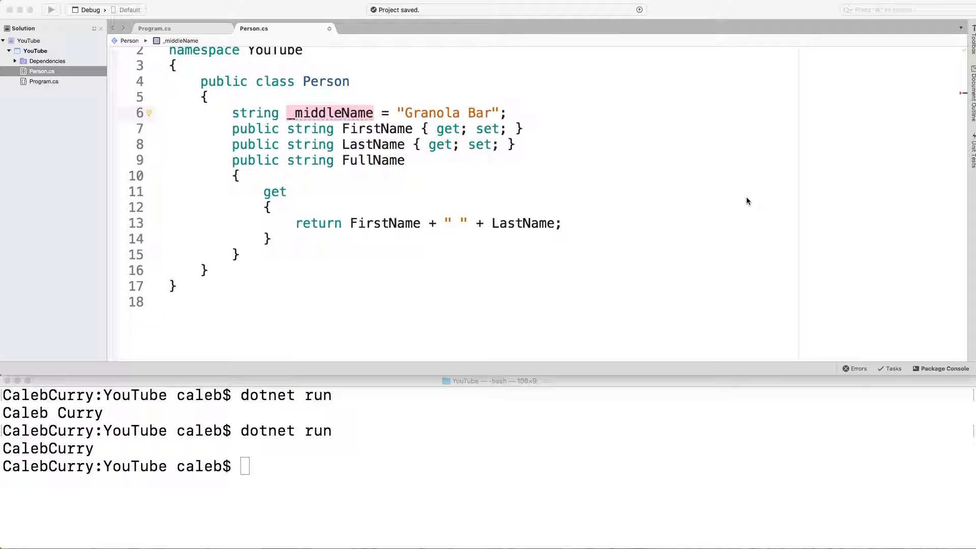
pyautogui.moveTo(305, 198)
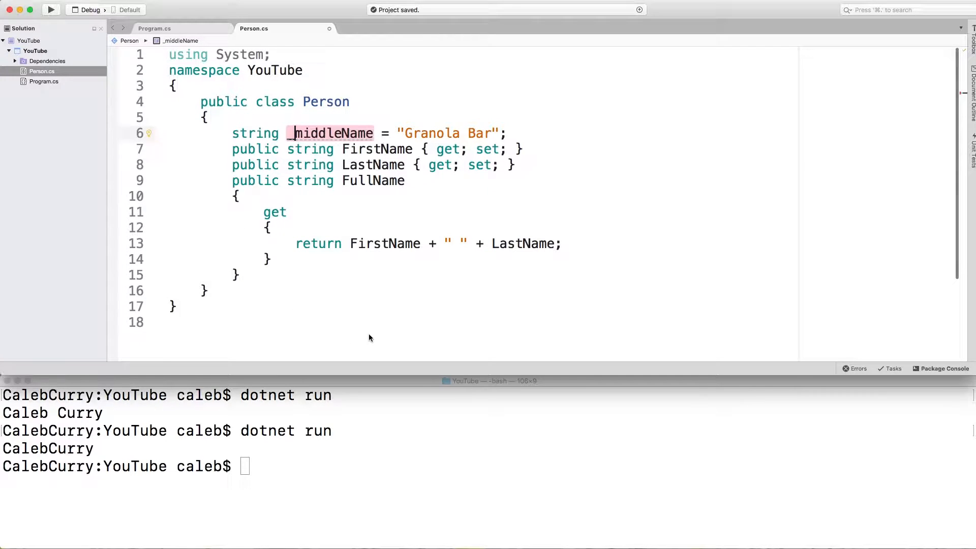
pyautogui.moveTo(301, 114)
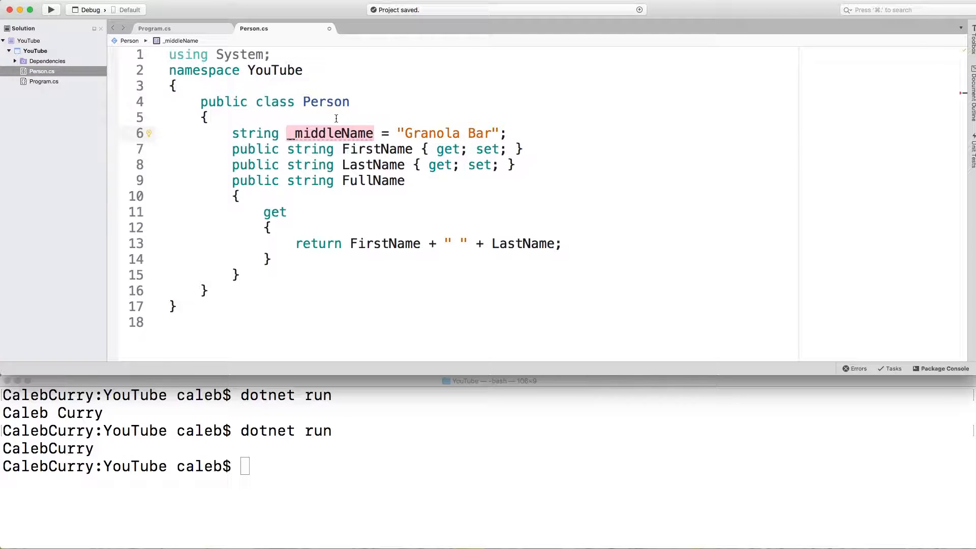
pyautogui.moveTo(153, 28)
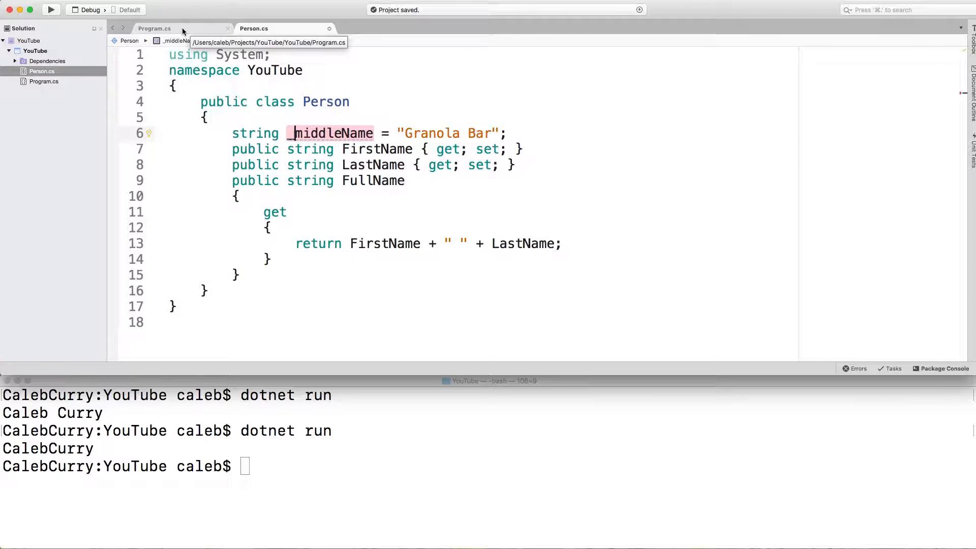
# - In Program.cs, start an if statement with braces under Console.WriteLine
pyautogui.click(154, 28)
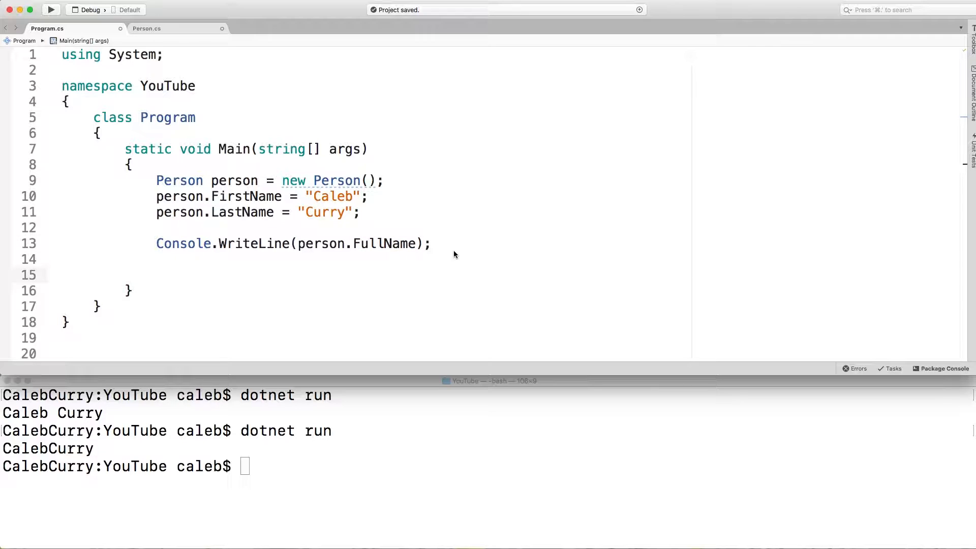
pyautogui.write('if(')
pyautogui.write('{')
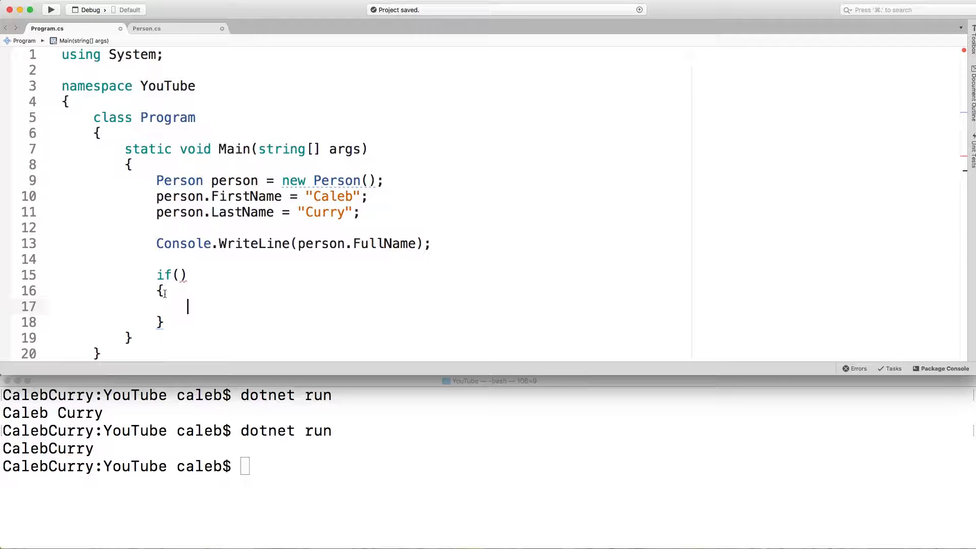
pyautogui.click(180, 274)
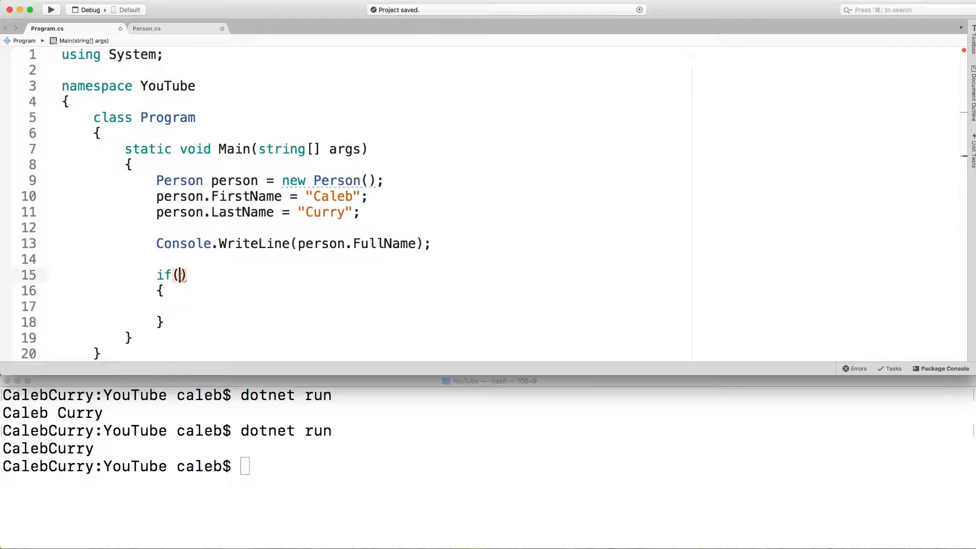
pyautogui.moveTo(180, 275)
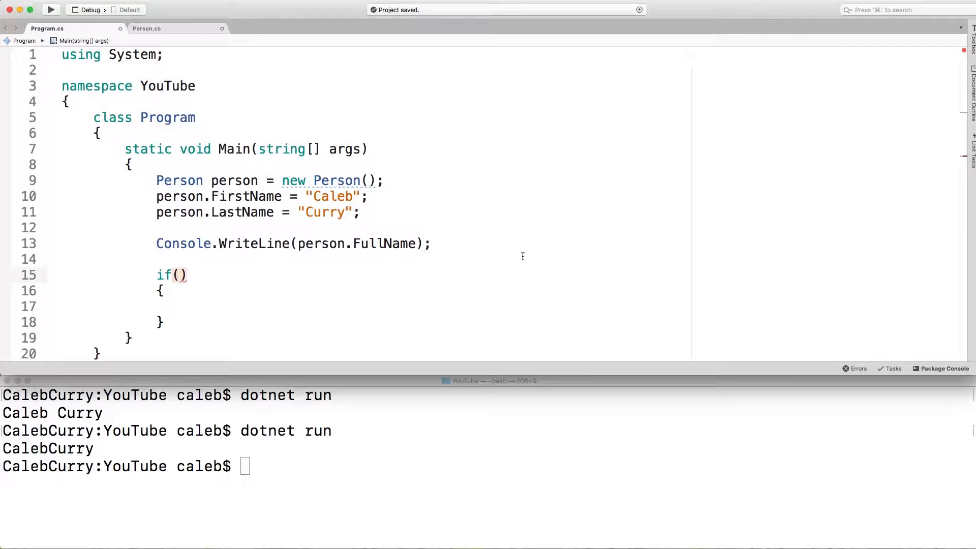
# - Write the condition person.FullName == "Caleb Curry" and leave the body empty
pyautogui.write('p')
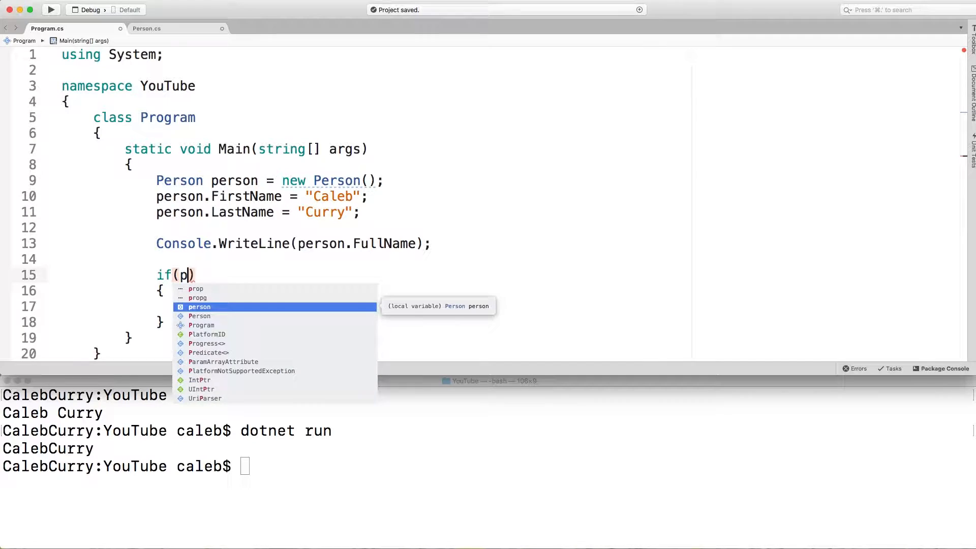
pyautogui.press('backspace')
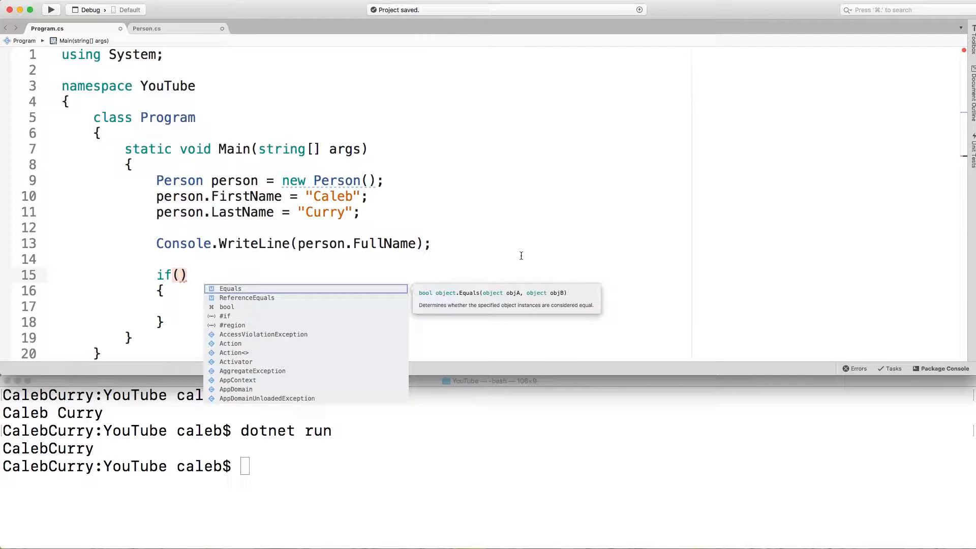
pyautogui.write('person.')
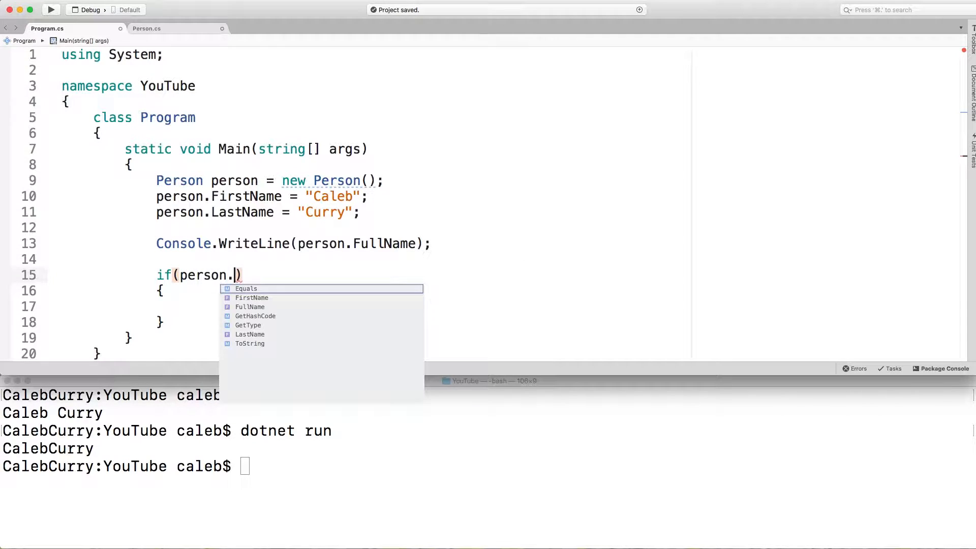
pyautogui.write('FullName =')
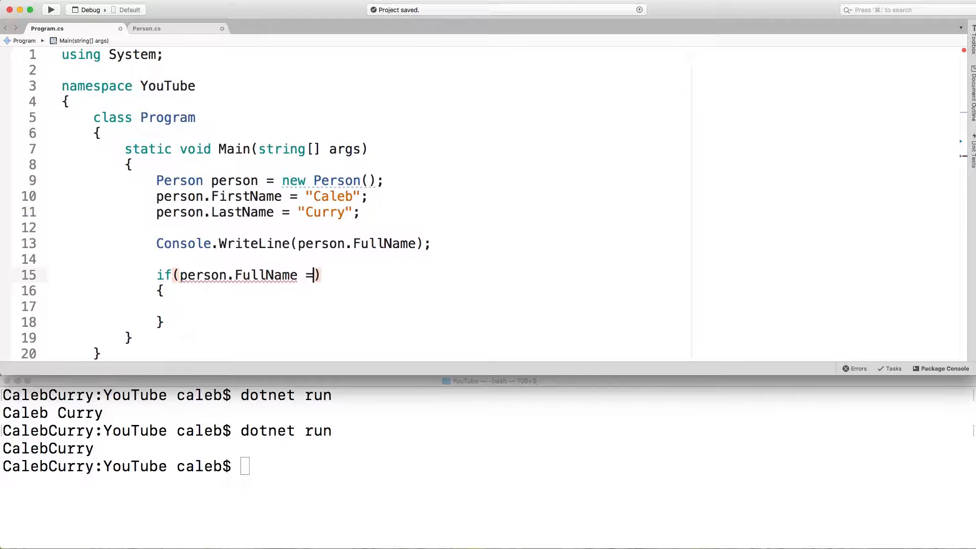
pyautogui.write('=')
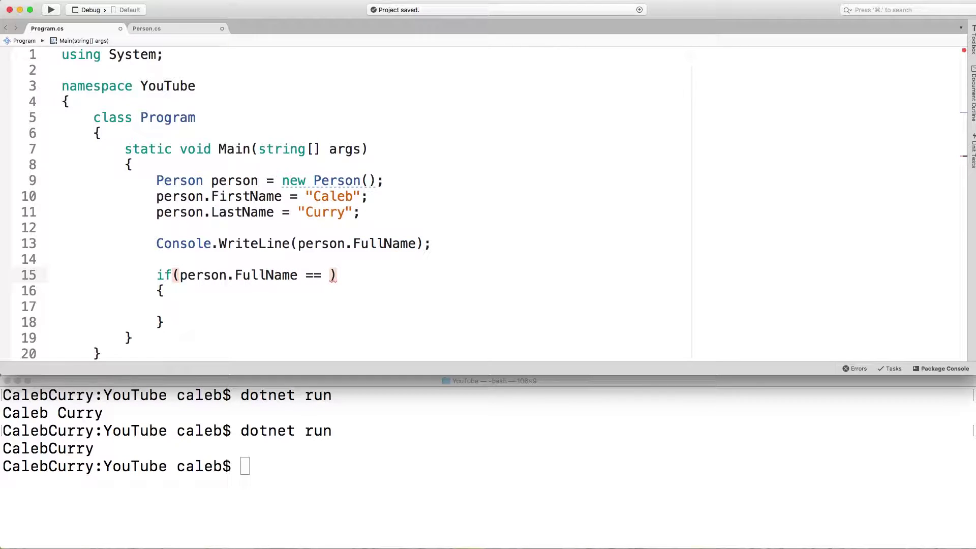
pyautogui.moveTo(629, 294)
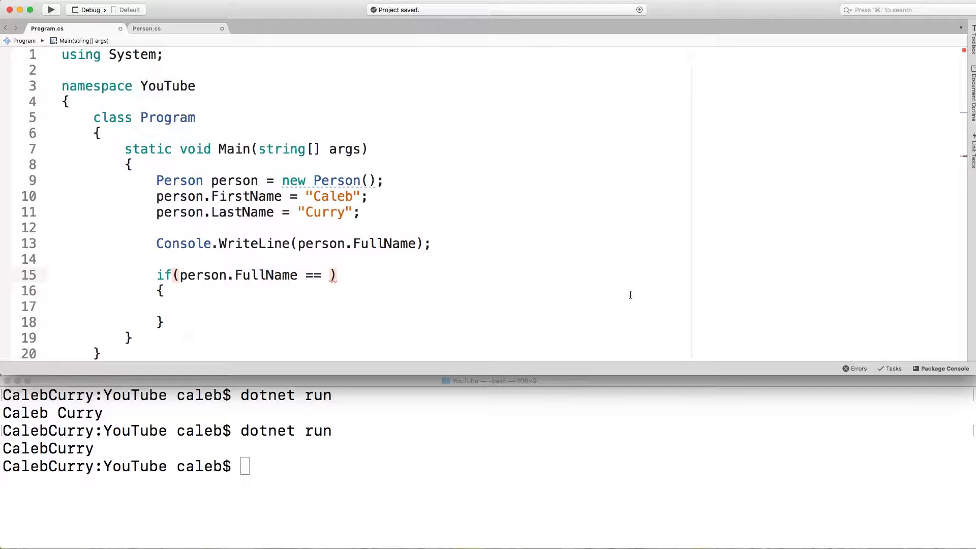
pyautogui.write('"Caleb"')
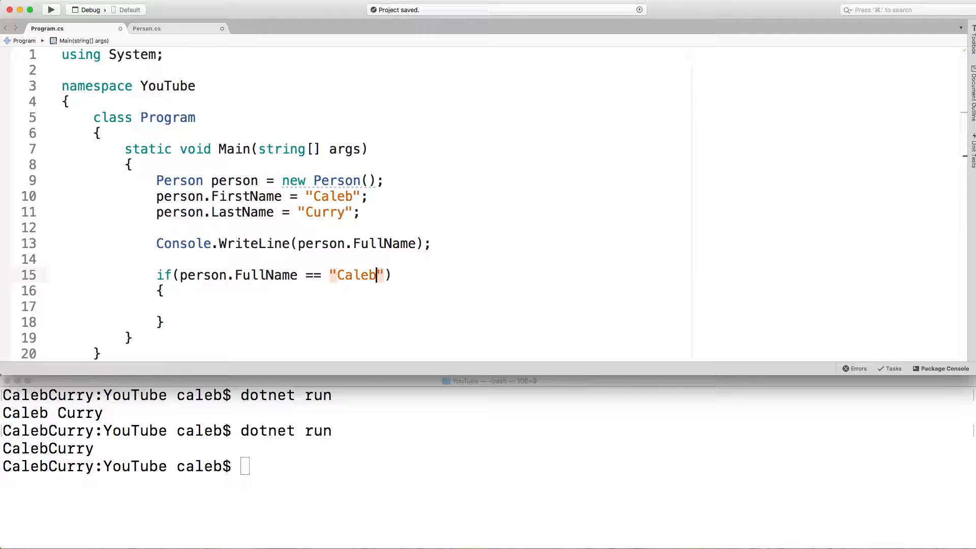
pyautogui.write('Curry')
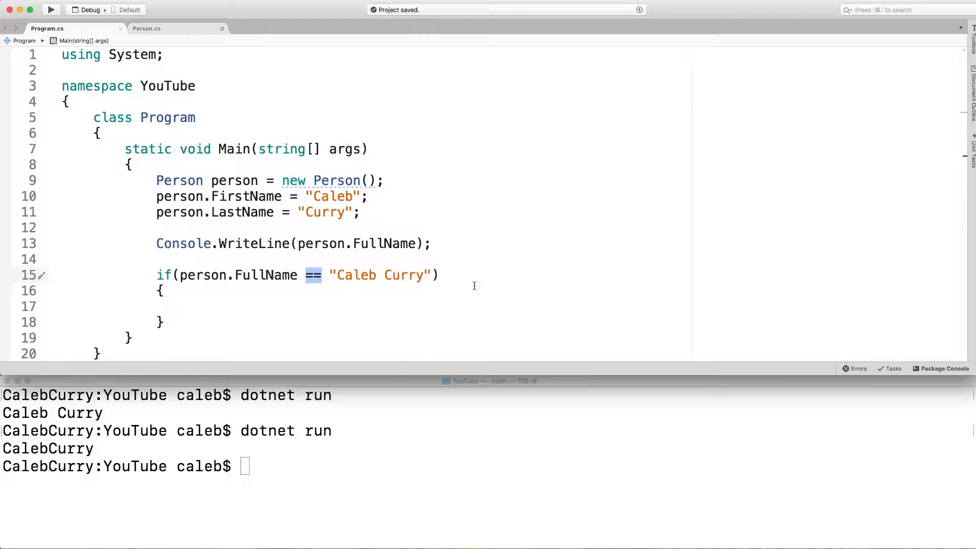
pyautogui.moveTo(443, 278)
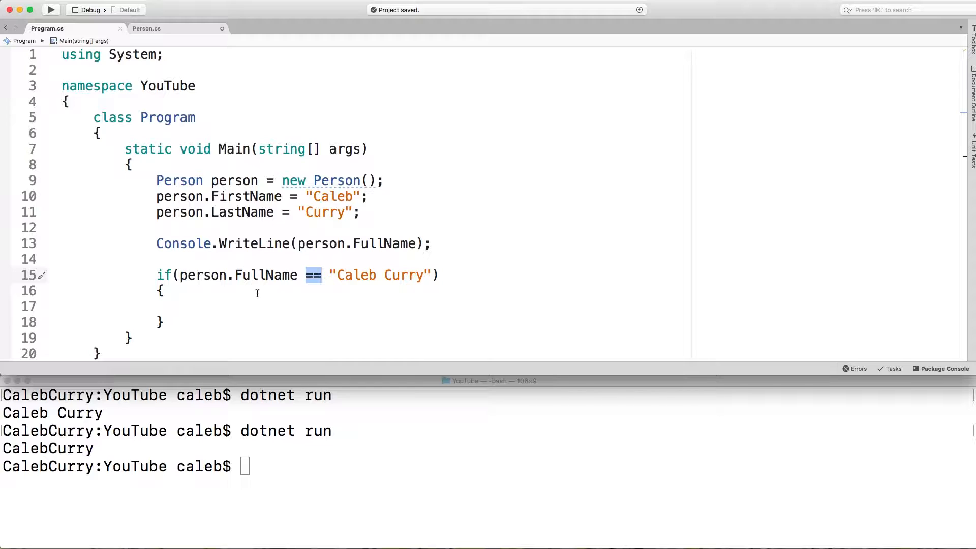
pyautogui.click(440, 275)
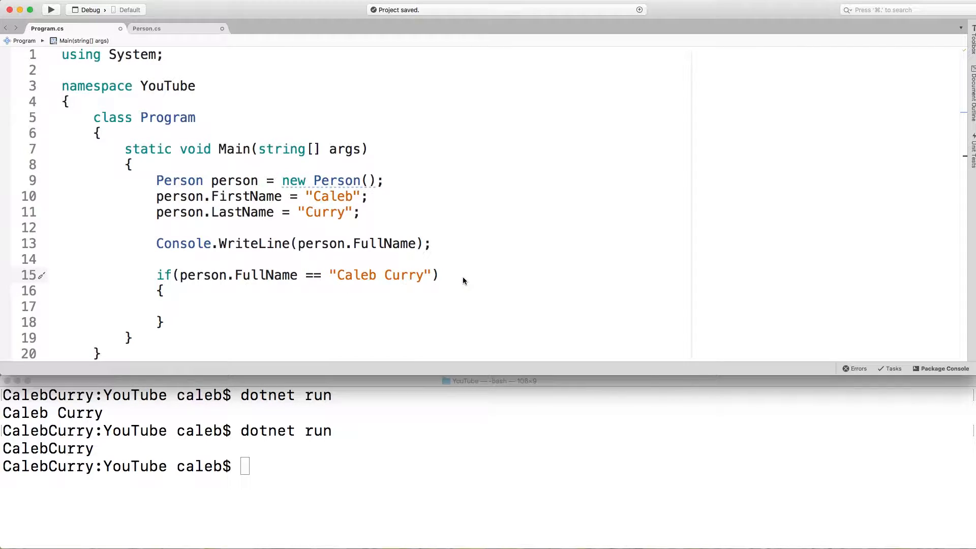
# - Add a commented person.FullName.Equals("Caleb Curry") alternative, then remove it leaving the == condition
pyautogui.write('person.FullName.Equals("Cal')
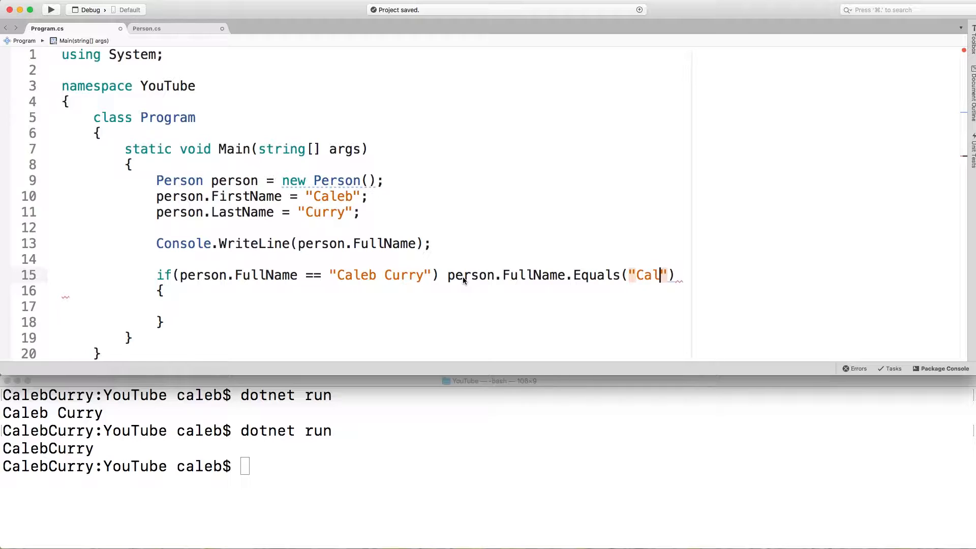
pyautogui.write('eb C')
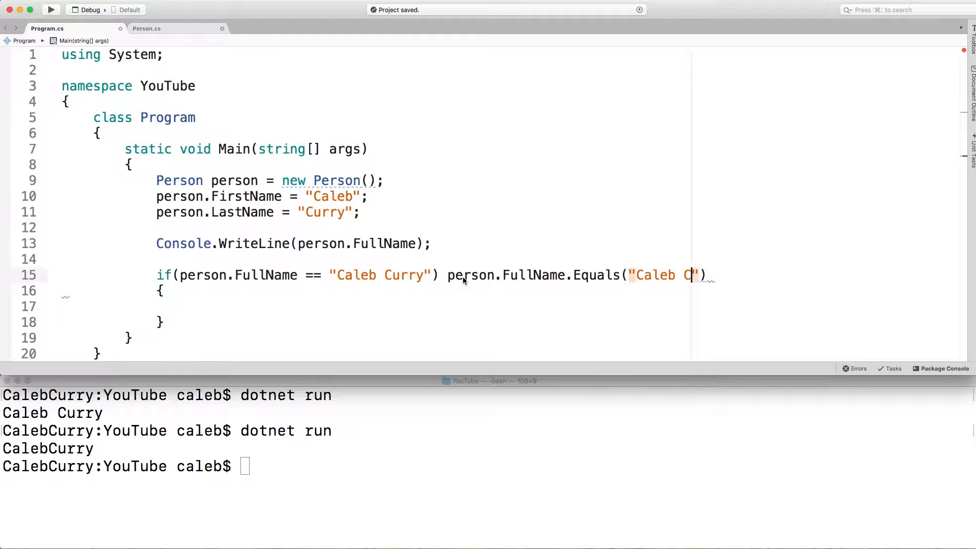
pyautogui.write('urry')
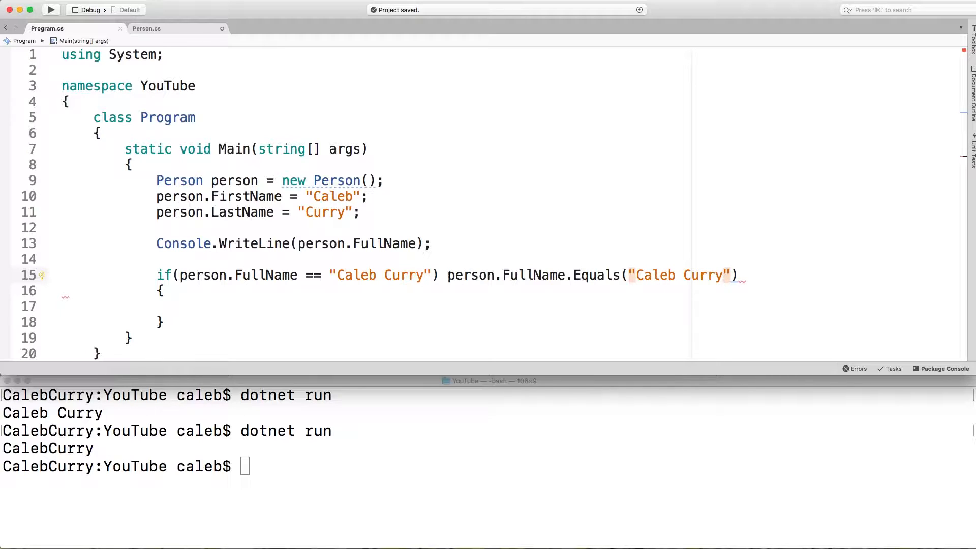
pyautogui.write('//')
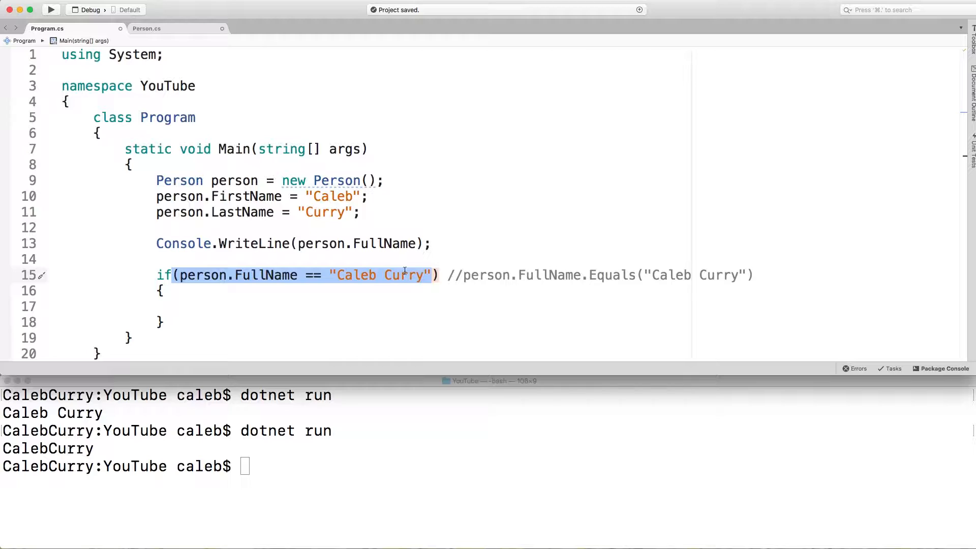
pyautogui.click(440, 275)
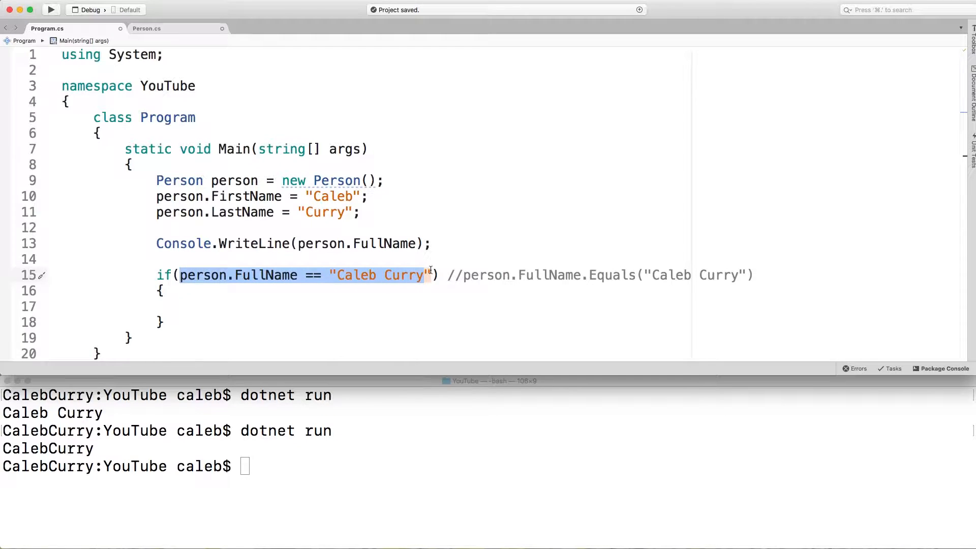
pyautogui.click(440, 275)
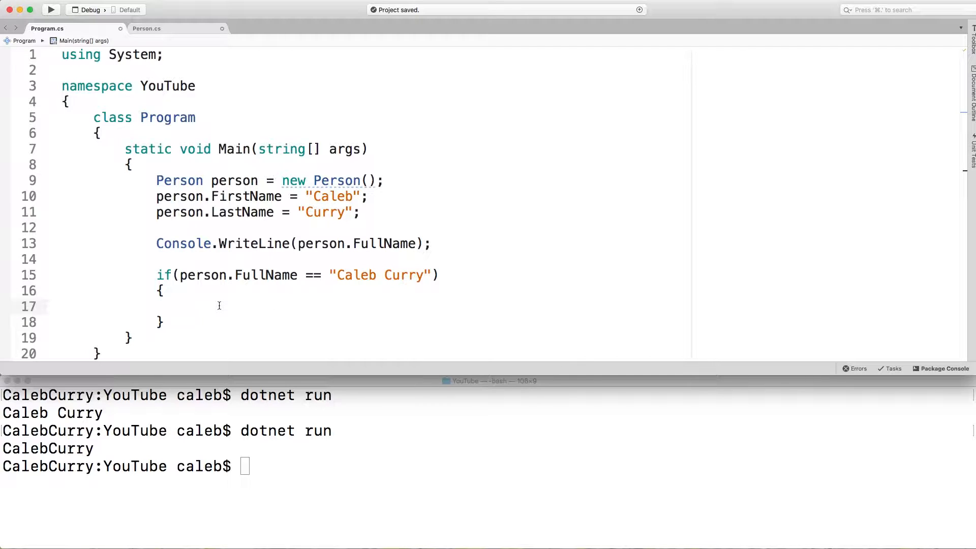
# - Print "You got the name! You Win" in the if body and confirm it via dotnet run
pyautogui.write('Console.WriteLine("You got the name!");')
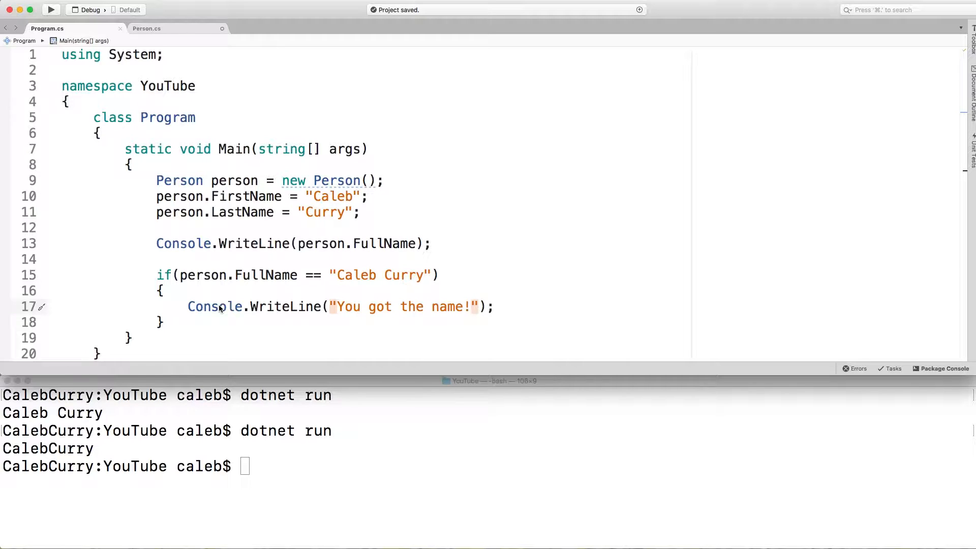
pyautogui.write('You Win')
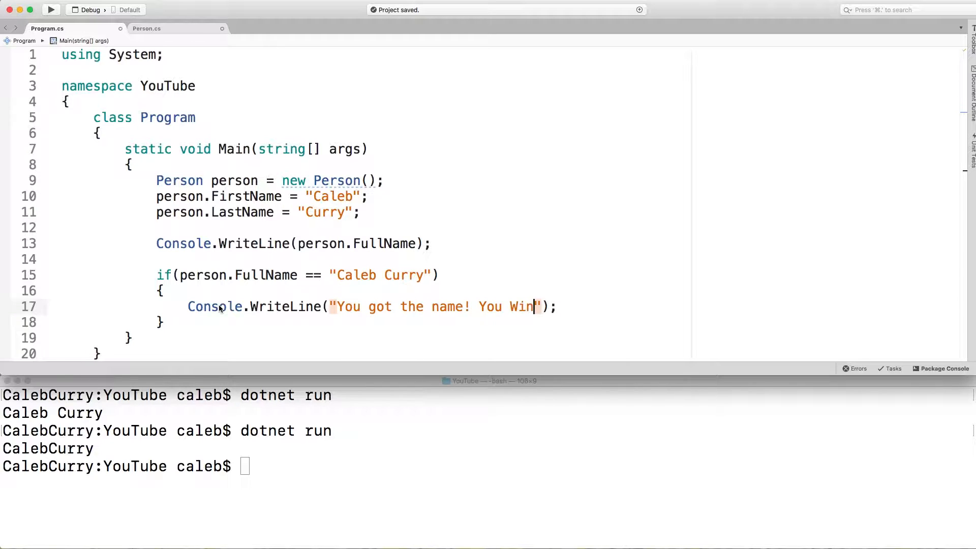
pyautogui.write('dotnet run')
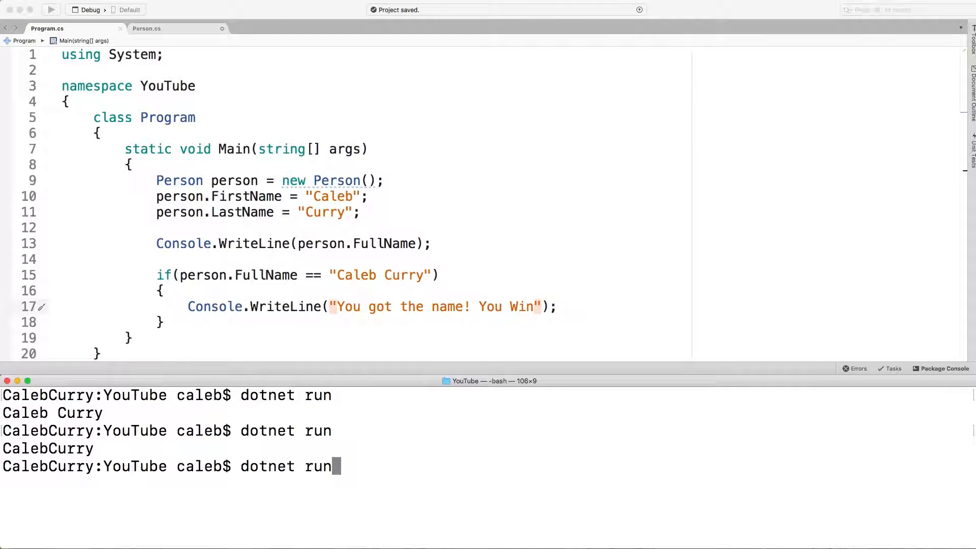
pyautogui.press('Return')
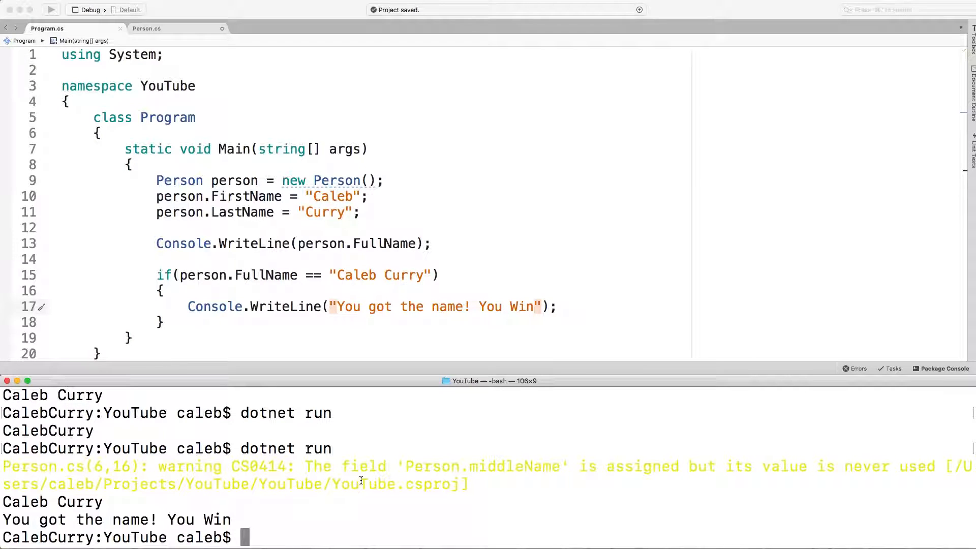
pyautogui.moveTo(144, 478)
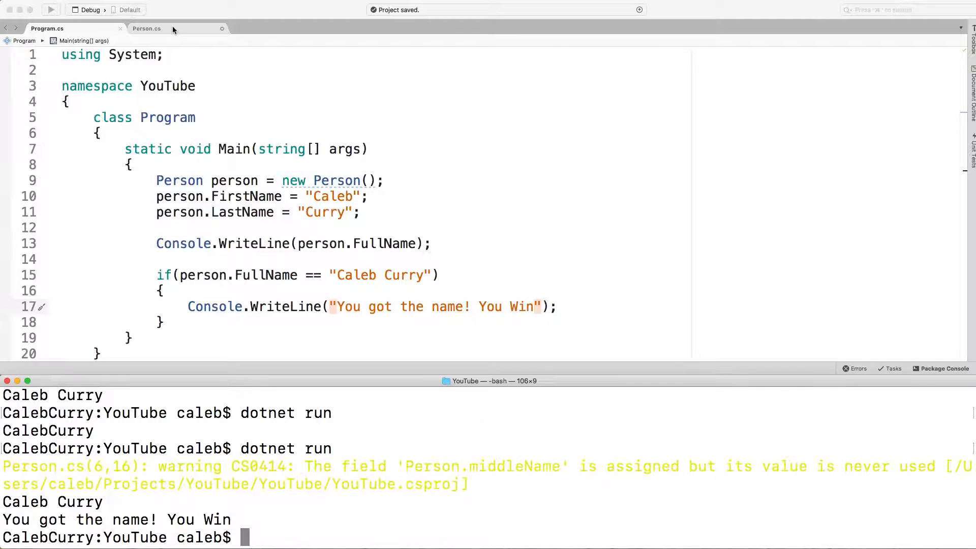
pyautogui.click(147, 28)
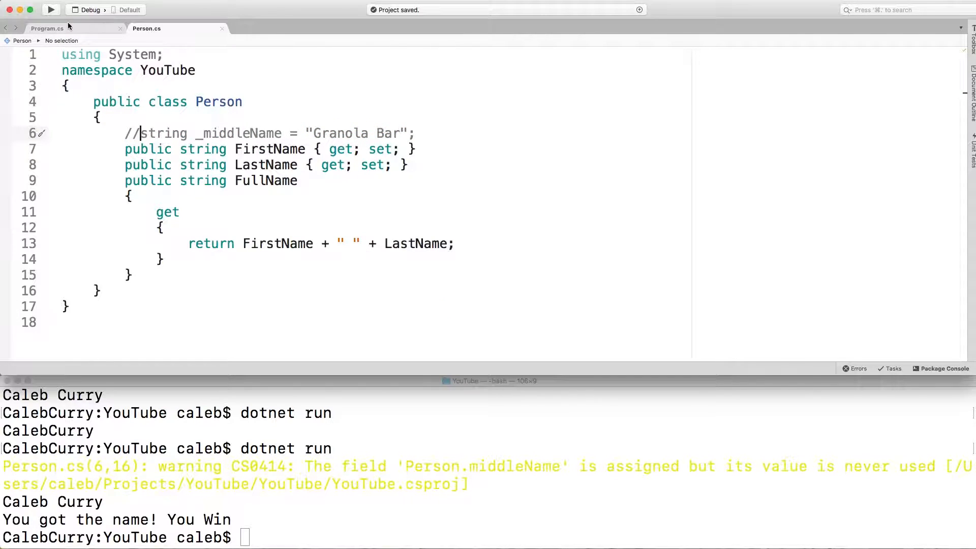
# - Return to Program.cs and delete the Console.WriteLine(person.FullName) line
pyautogui.click(47, 28)
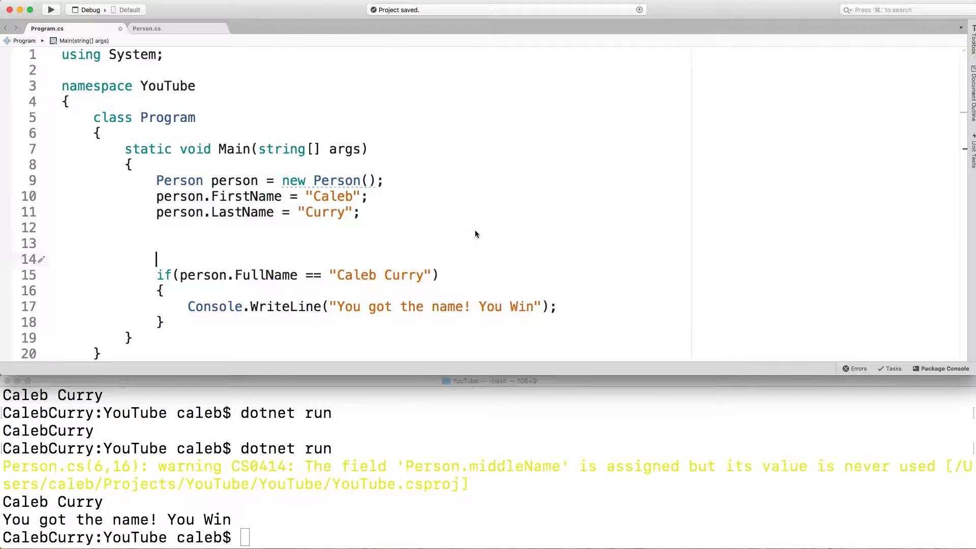
# - Prompt "What do you think the name is?" and read the answer into string fullNameGuess
pyautogui.write('Console.WriteLine("What do you think the name is?");')
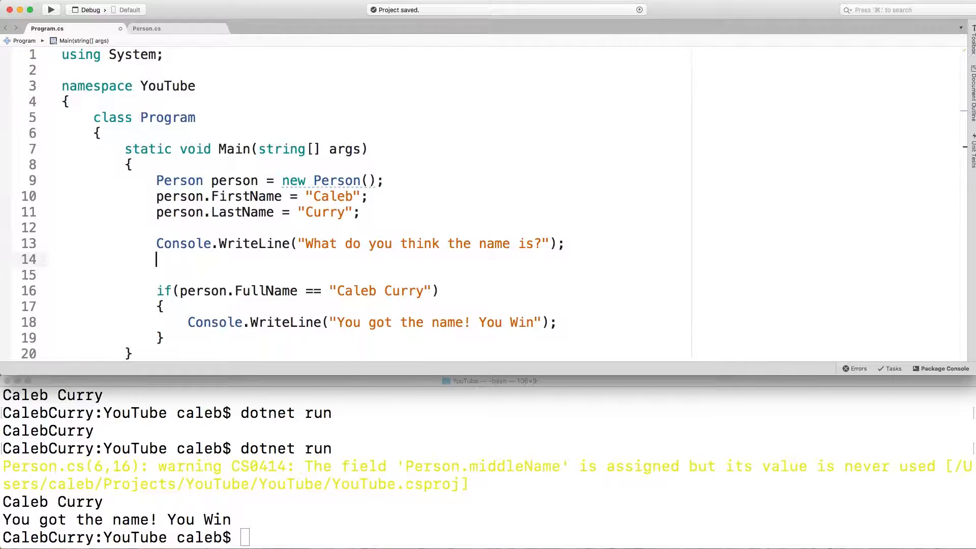
pyautogui.write('string fu')
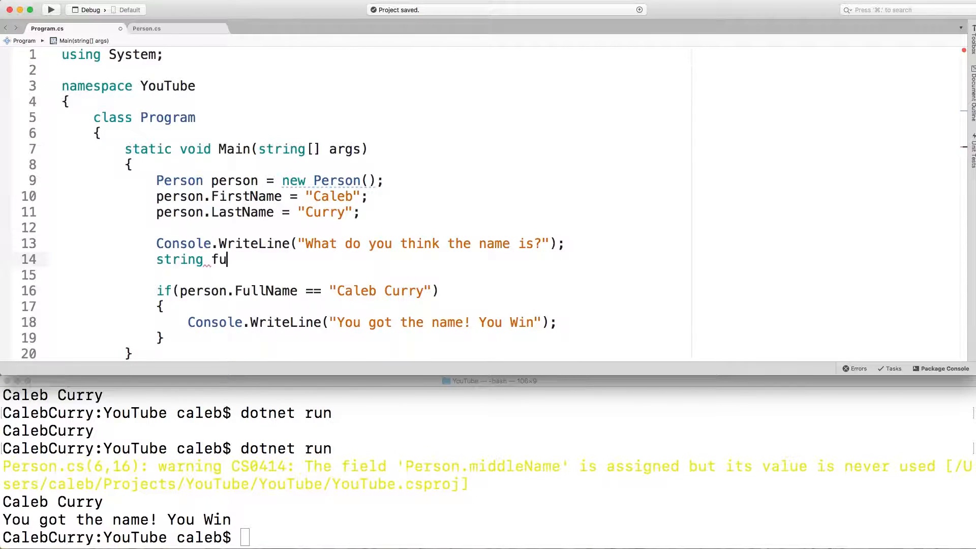
pyautogui.write('llNameGuess =')
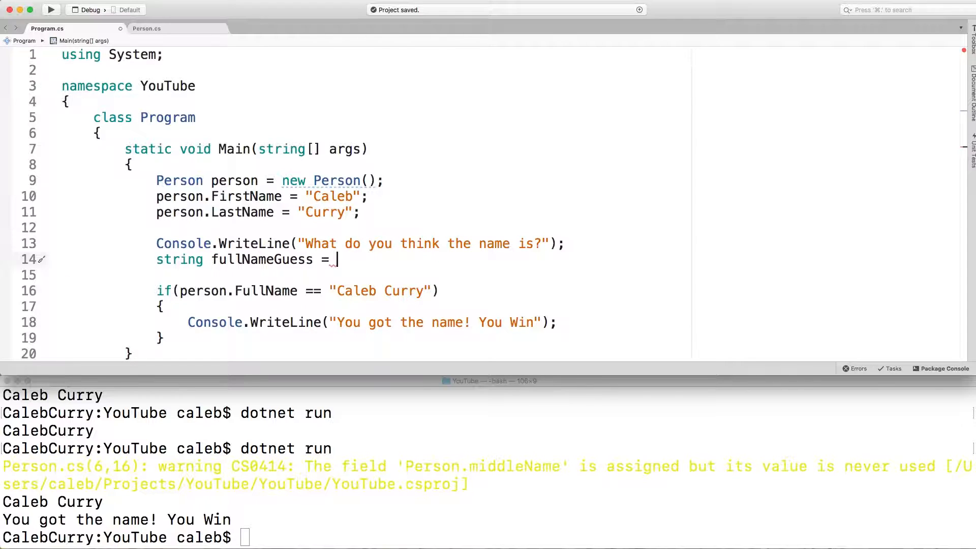
pyautogui.write('Console.ReadLine();')
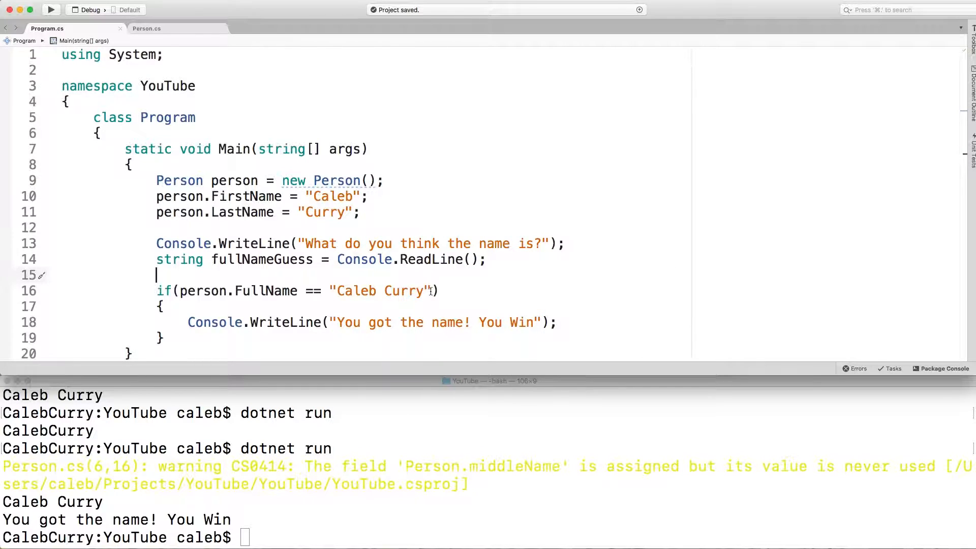
# - Replace the hard-coded "Caleb Curry" in the if condition with fullNameGuess
pyautogui.moveTo(156, 196); pyautogui.dragTo(360, 212)
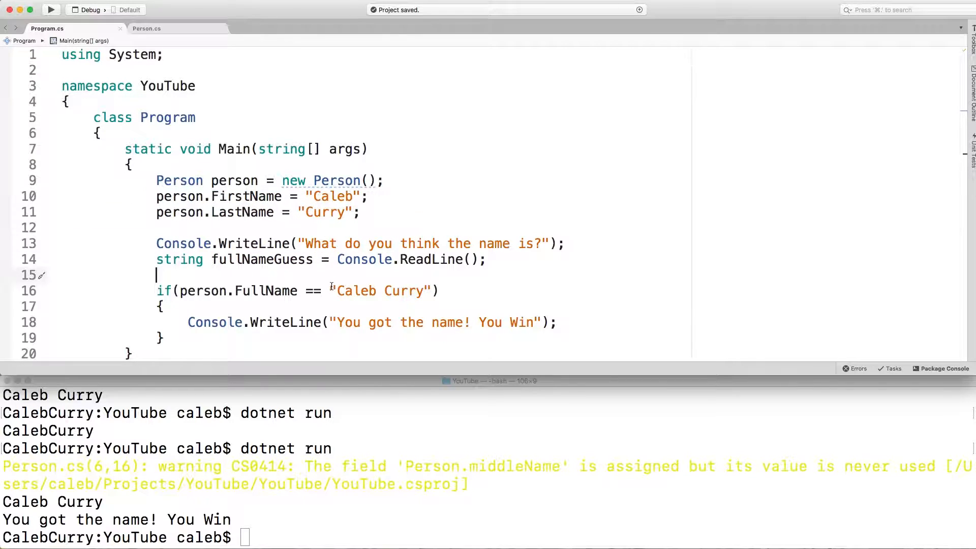
pyautogui.doubleClick(355, 291)
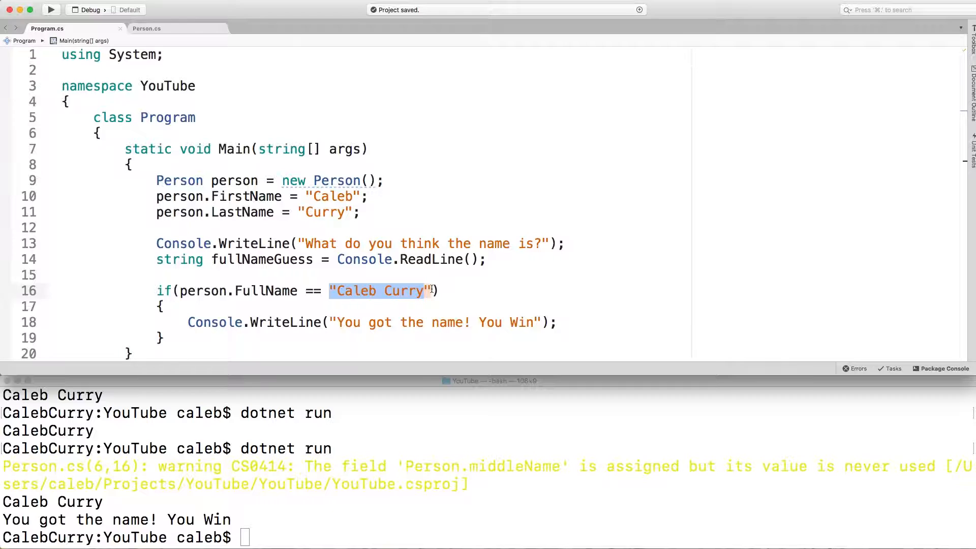
pyautogui.press('Backspace')
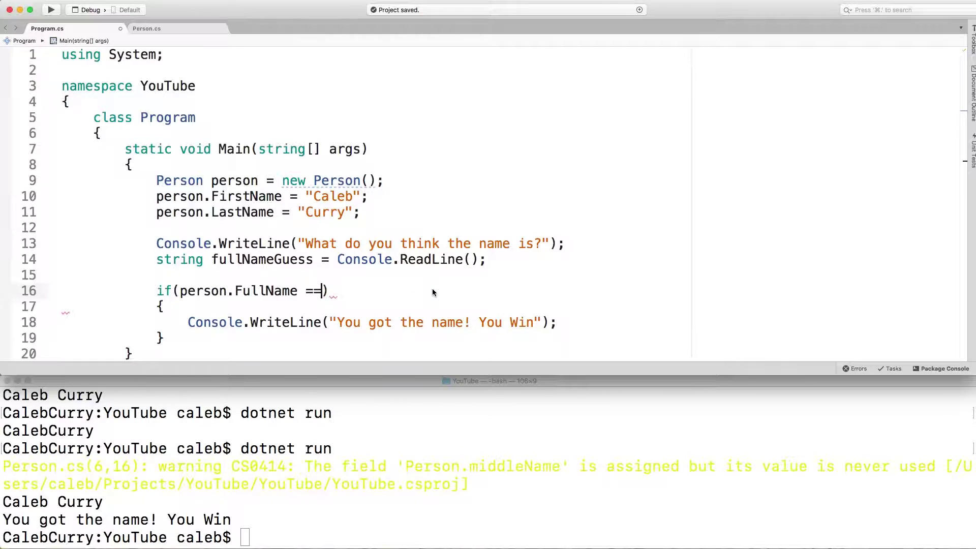
pyautogui.write('fullNameGuess')
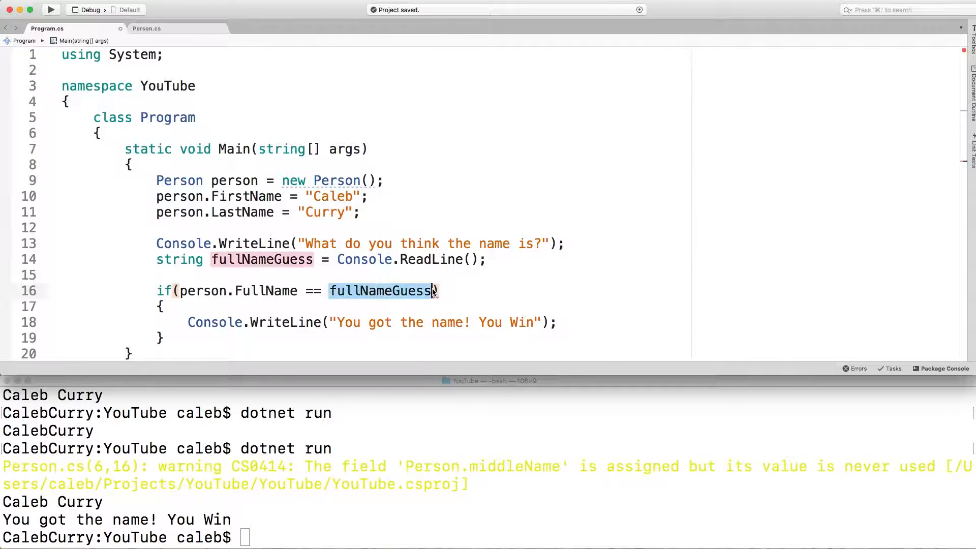
pyautogui.doubleClick(267, 290)
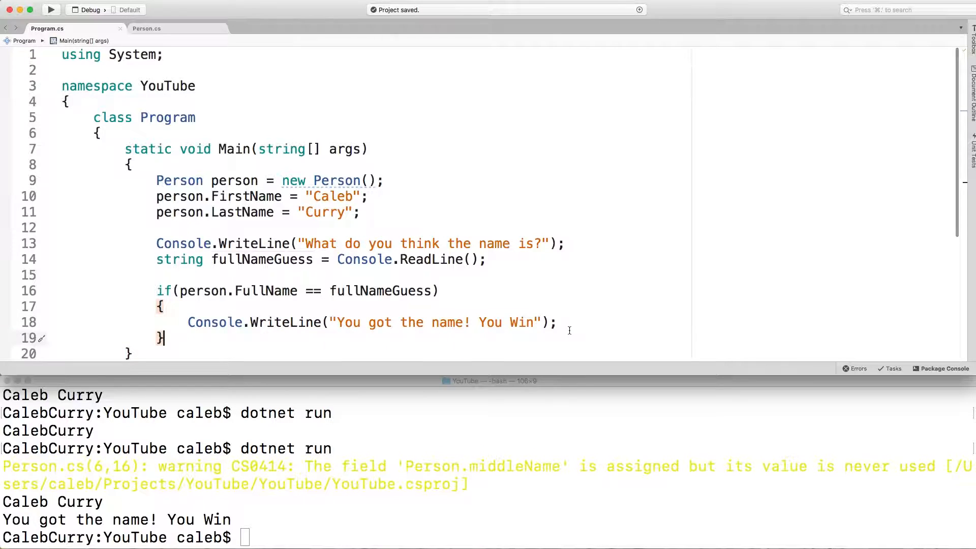
# - Run twice: "Caleb Curry" prints the win message, a misspelled guess prints nothing
pyautogui.press('Return')
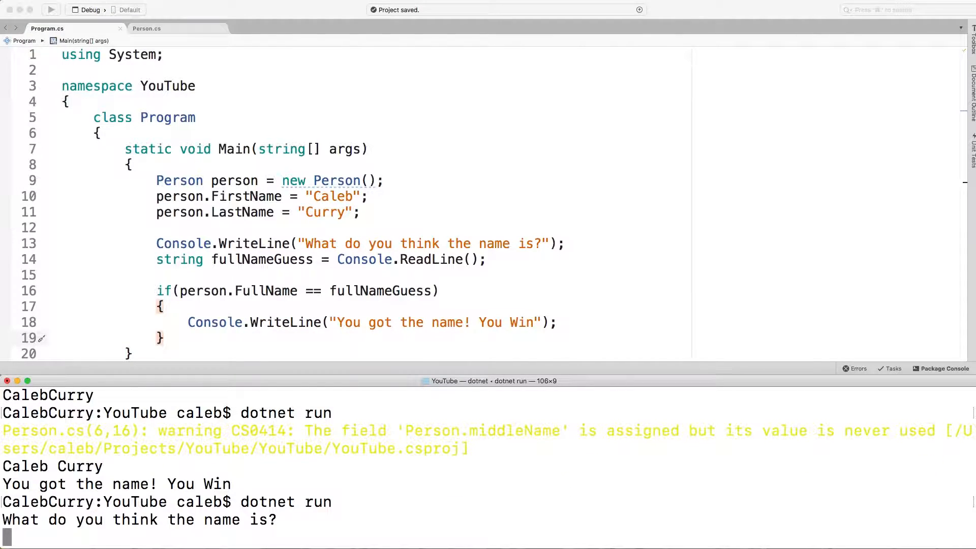
pyautogui.write('Caleb Curry')
pyautogui.write('dotnet run')
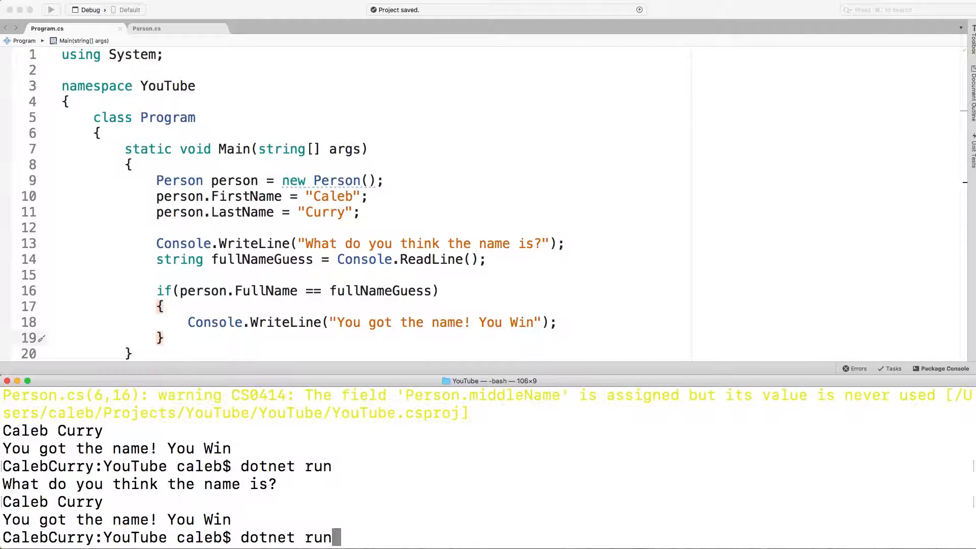
pyautogui.write('Caleeeeeebbb')
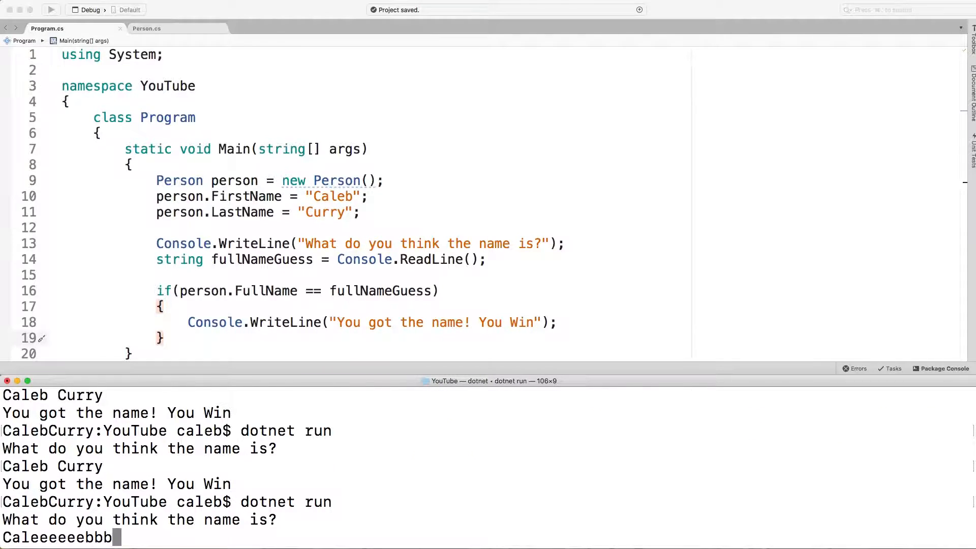
pyautogui.press('Return')
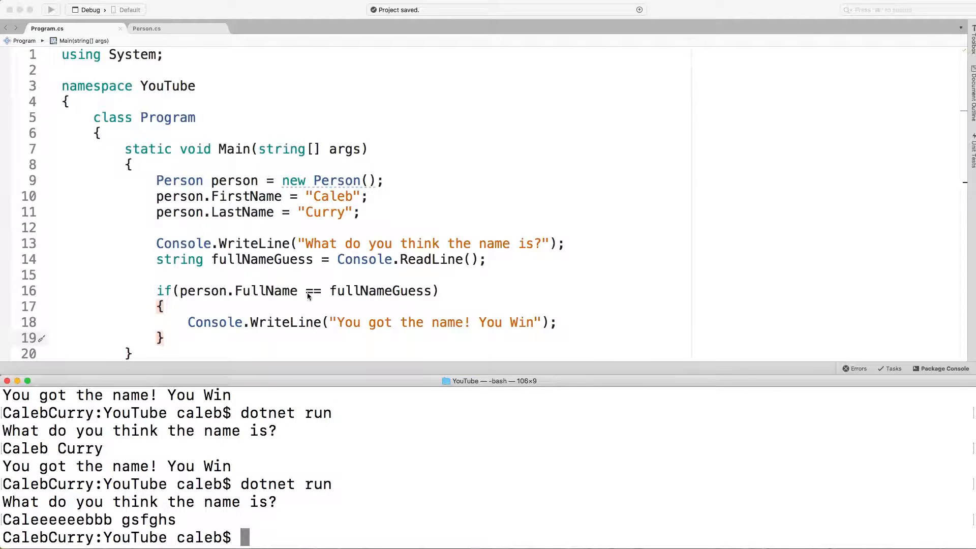
pyautogui.doubleClick(370, 321)
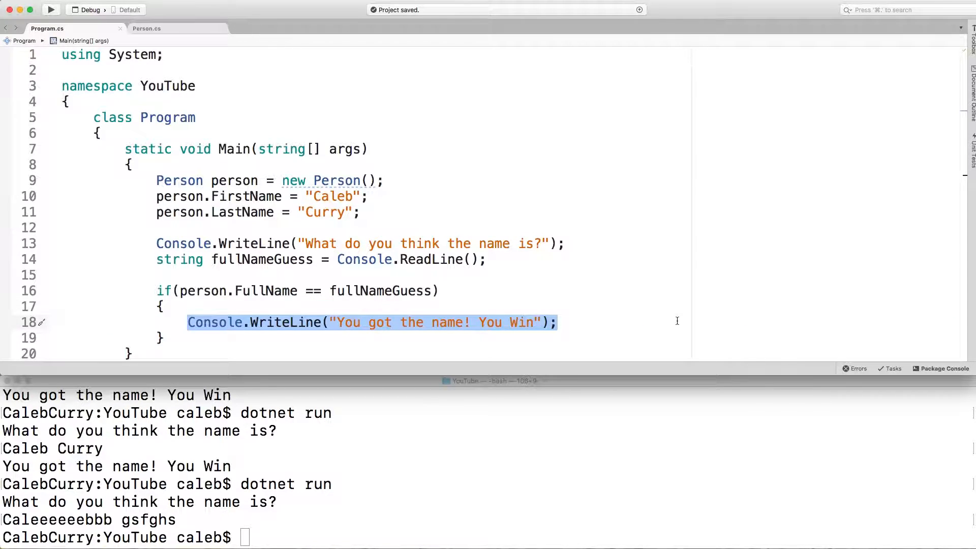
# - Add an else branch printing "You're a dissapointment" and see it via dotnet run with a wrong guess
pyautogui.click(198, 338)
pyautogui.write(' else { ')
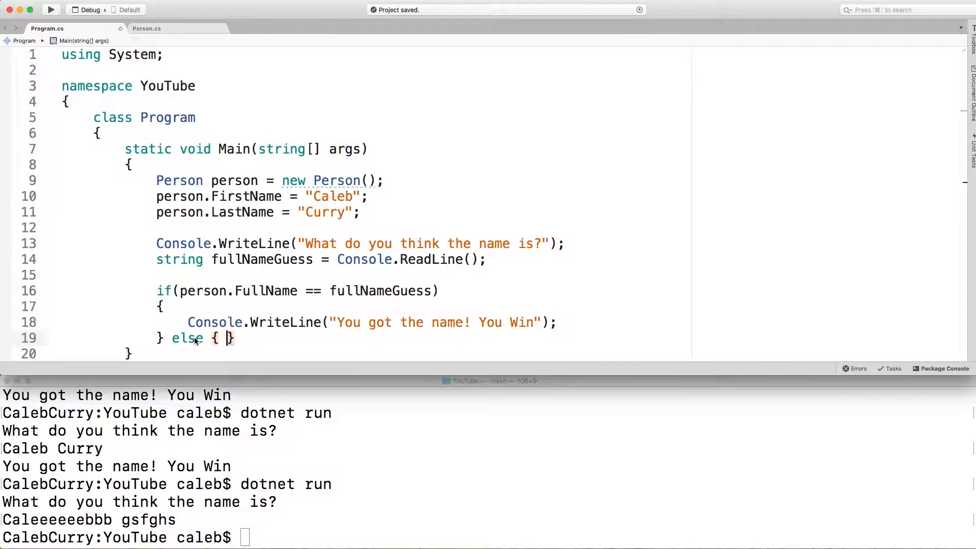
pyautogui.scroll(-3)
pyautogui.write('Console.WriteLine("You\'re a dissapointment");')
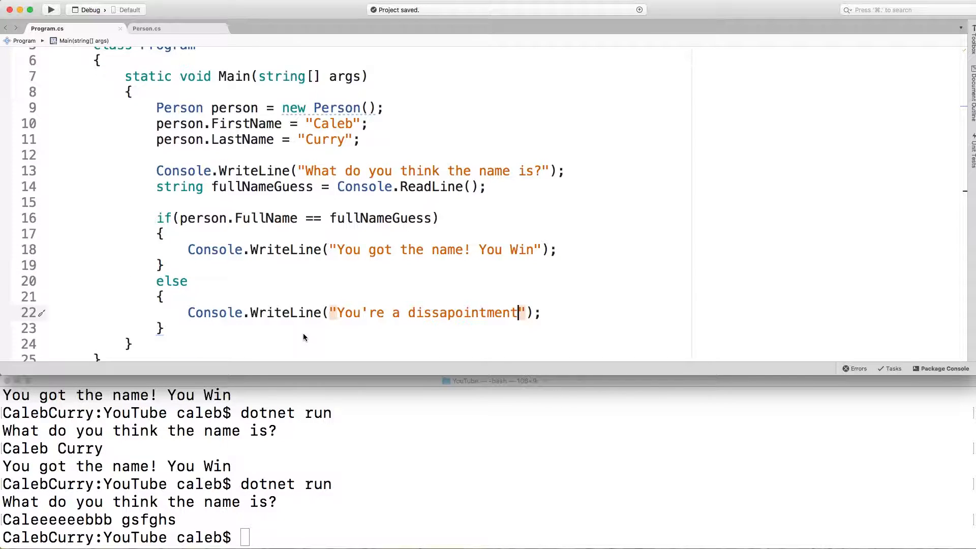
pyautogui.write('dotnet run')
pyautogui.write(' else')
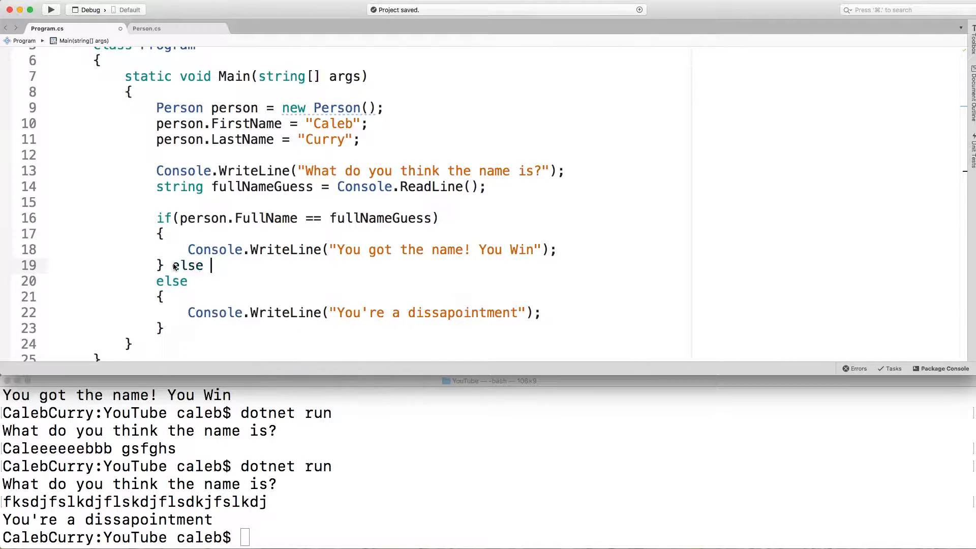
# - Start an else if block and duplicate the prompt as "Second Guiess?" reading into fullNameGuess2
pyautogui.write('if()')
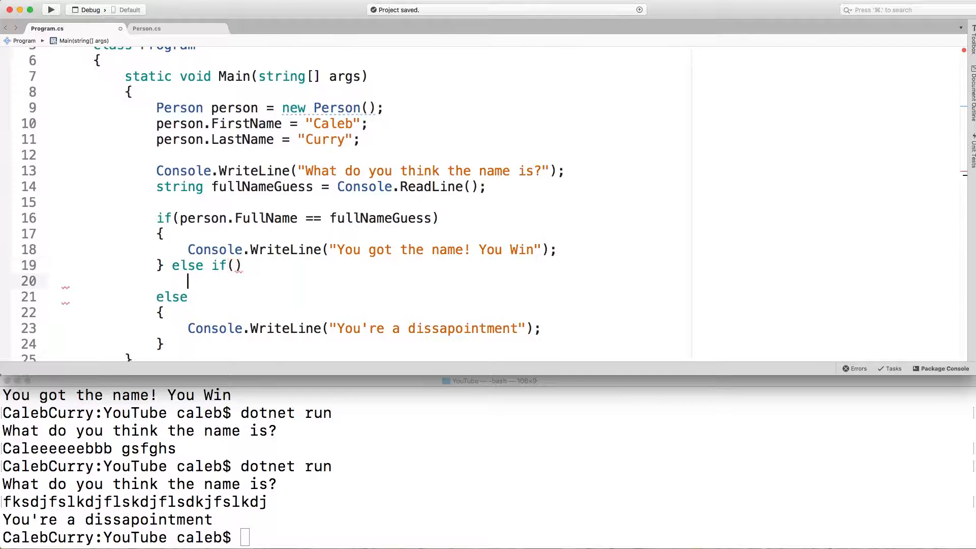
pyautogui.press('Return')
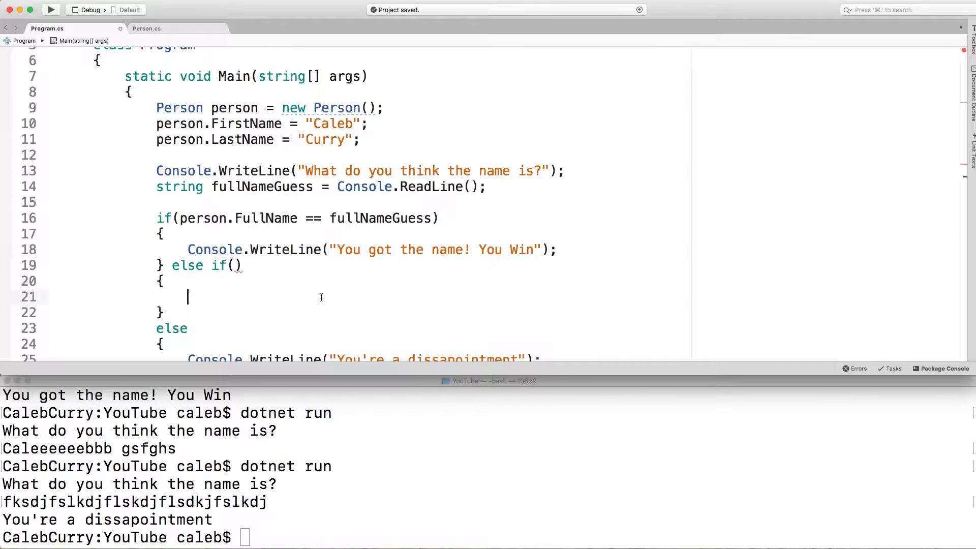
pyautogui.click(235, 265)
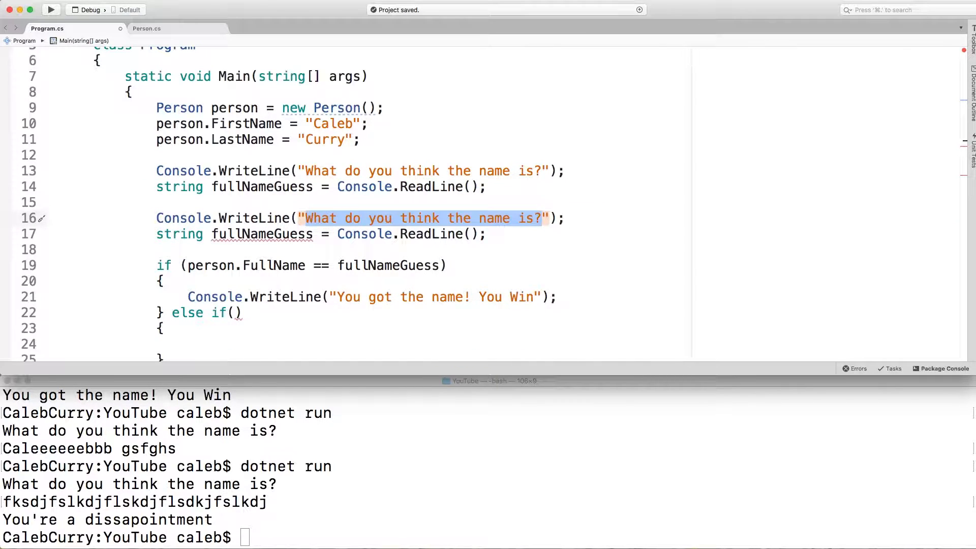
pyautogui.write('Second Guiess?')
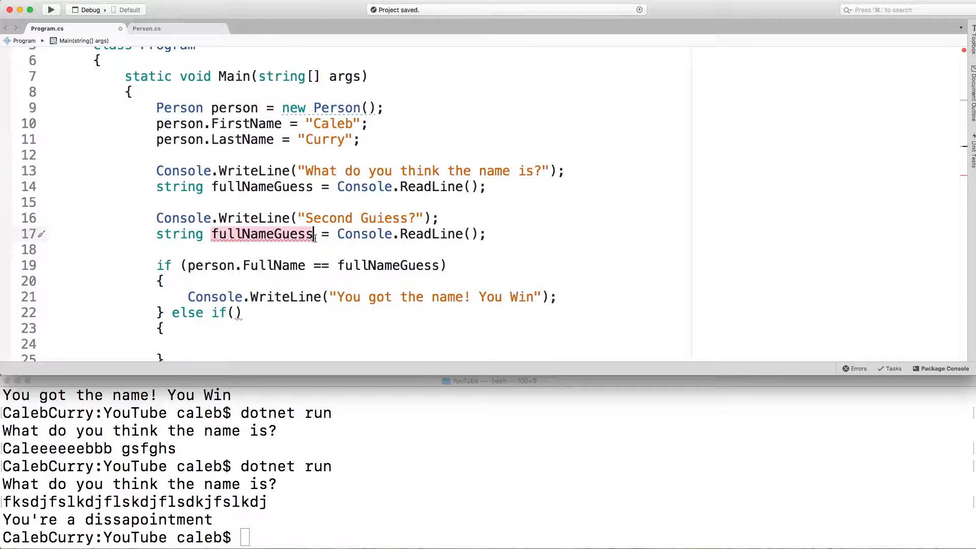
pyautogui.write('2')
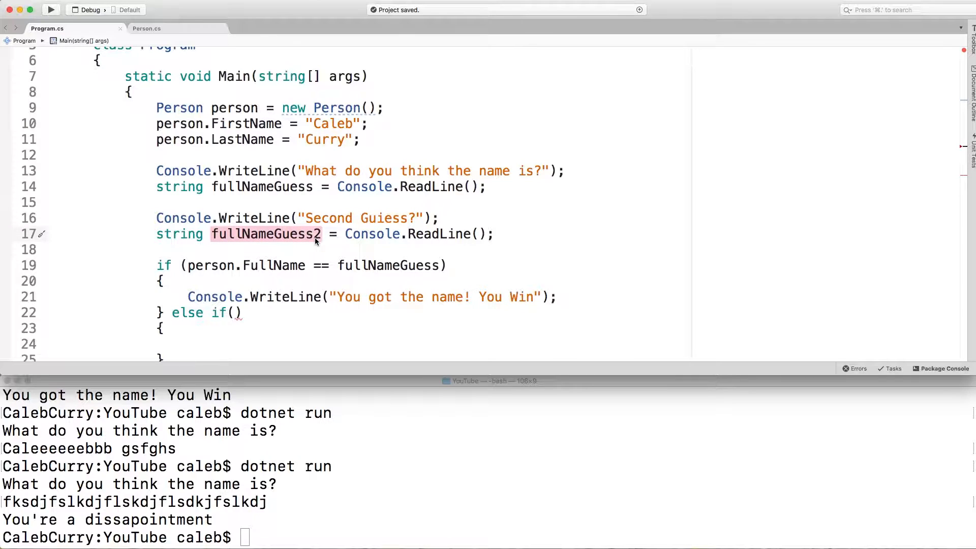
pyautogui.scroll(-3)
pyautogui.write('f')
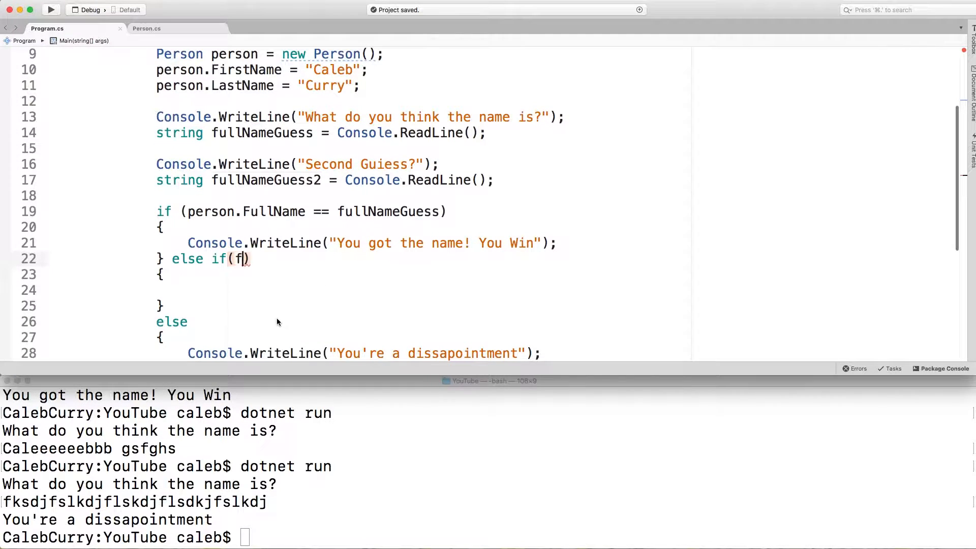
# - Make the else-if test person.FullName == fullNameGuess2 and print "You got the name! you get 1/2 points"
pyautogui.write('person.F')
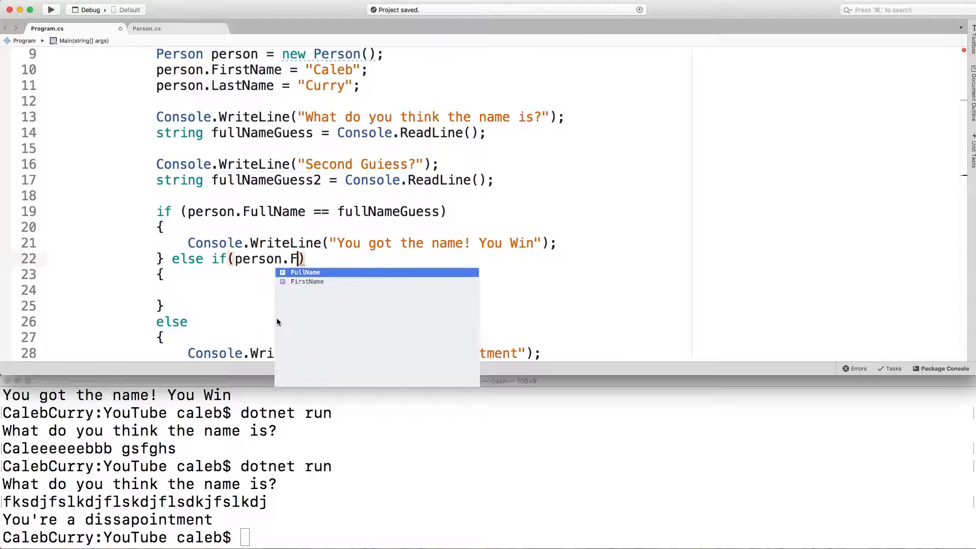
pyautogui.write('ullName == fullNameGuess2')
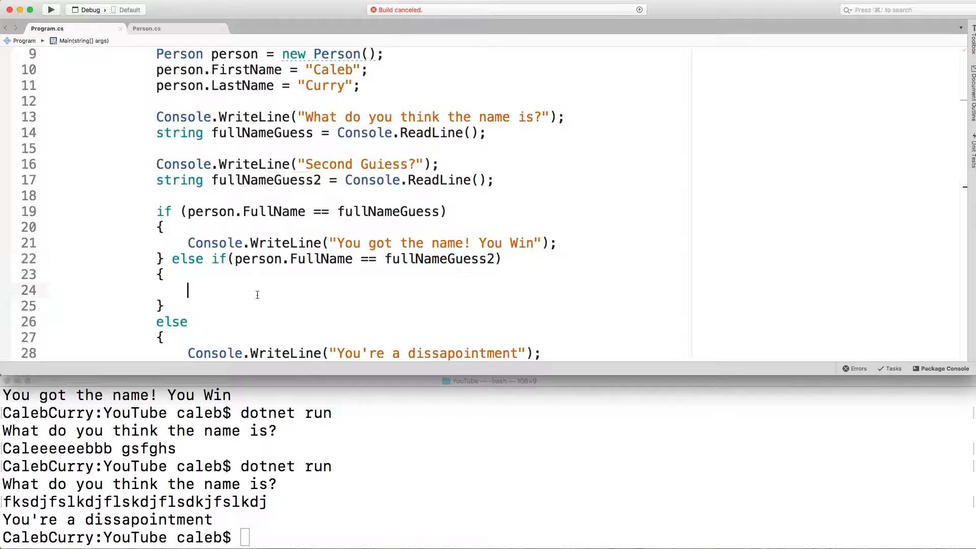
pyautogui.write('Console.WriteLine("You got the name! You Win");')
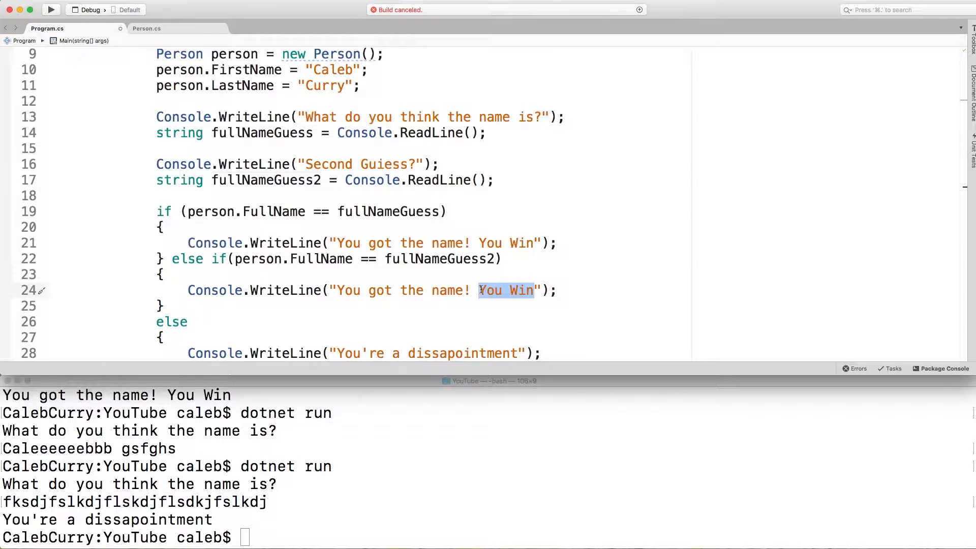
pyautogui.write('you get 1/2 p')
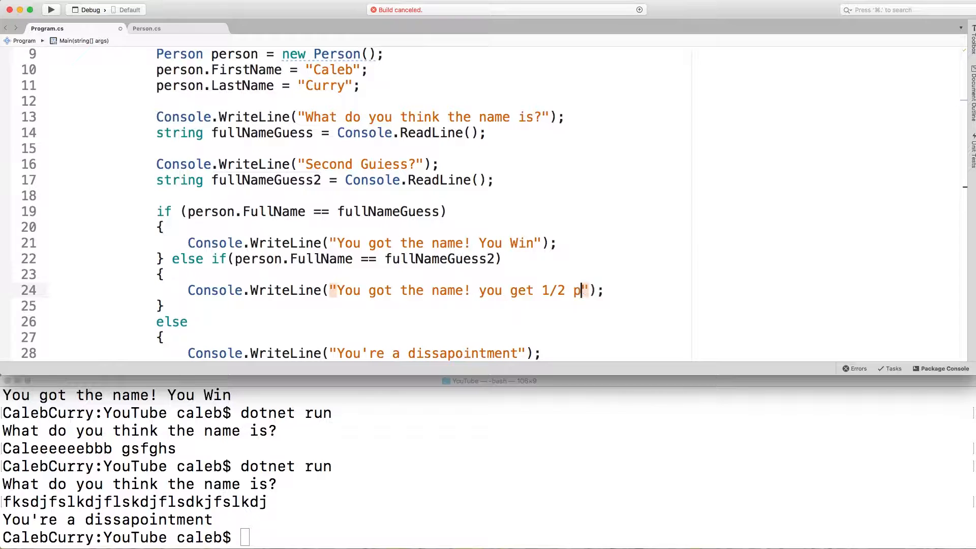
pyautogui.write('oints')
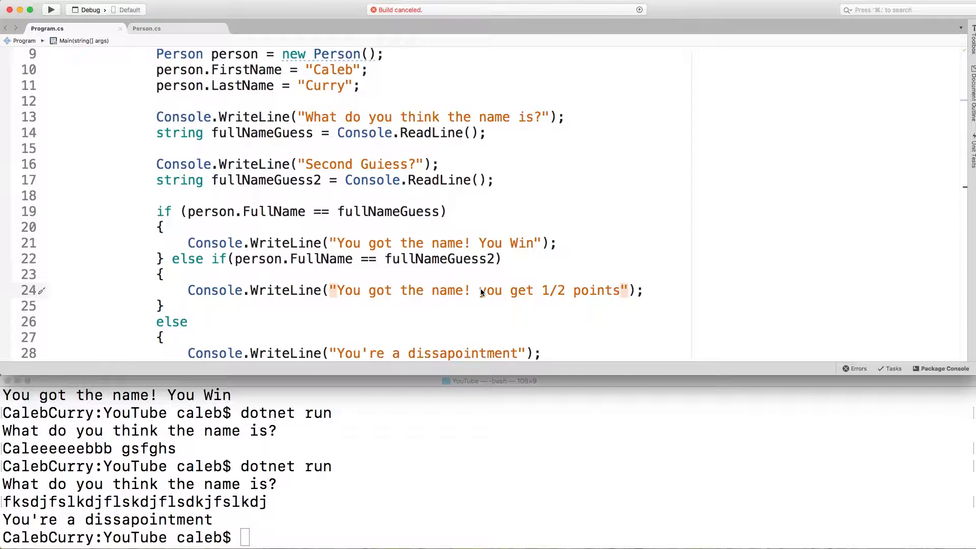
pyautogui.scroll(-3)
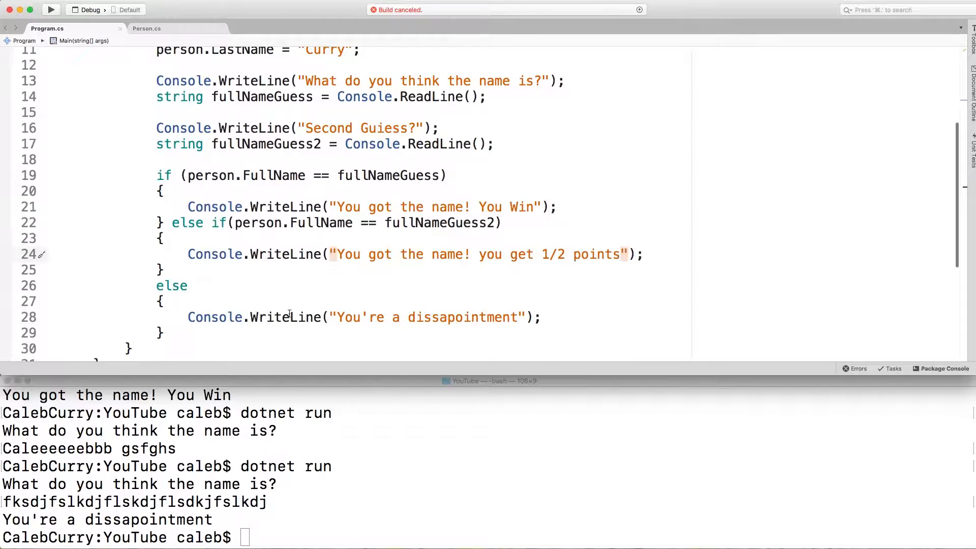
# - Run with wrong guess Claire then Caleb Curry to get the 1/2 points message
pyautogui.click(451, 487)
pyautogui.write('dotnet run')
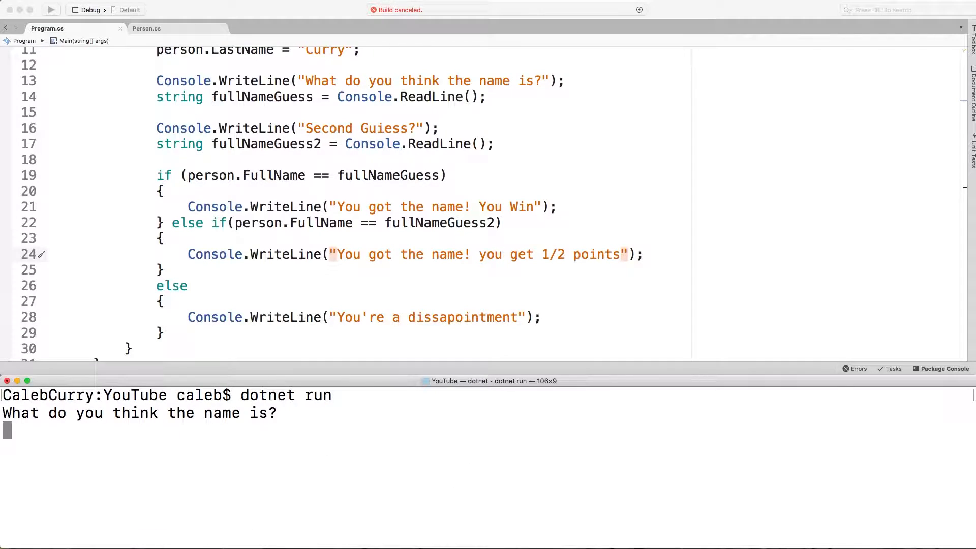
pyautogui.write('Claire')
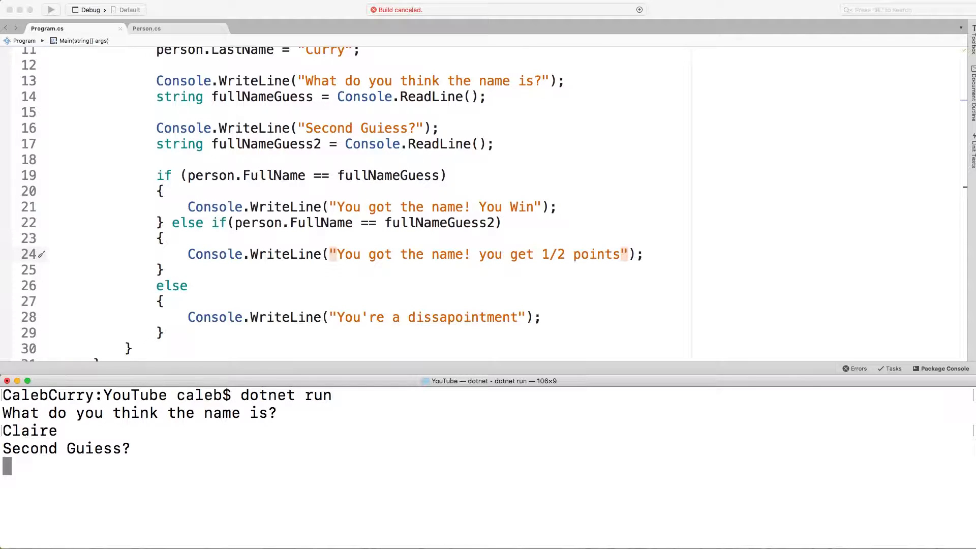
pyautogui.write('Caleb C')
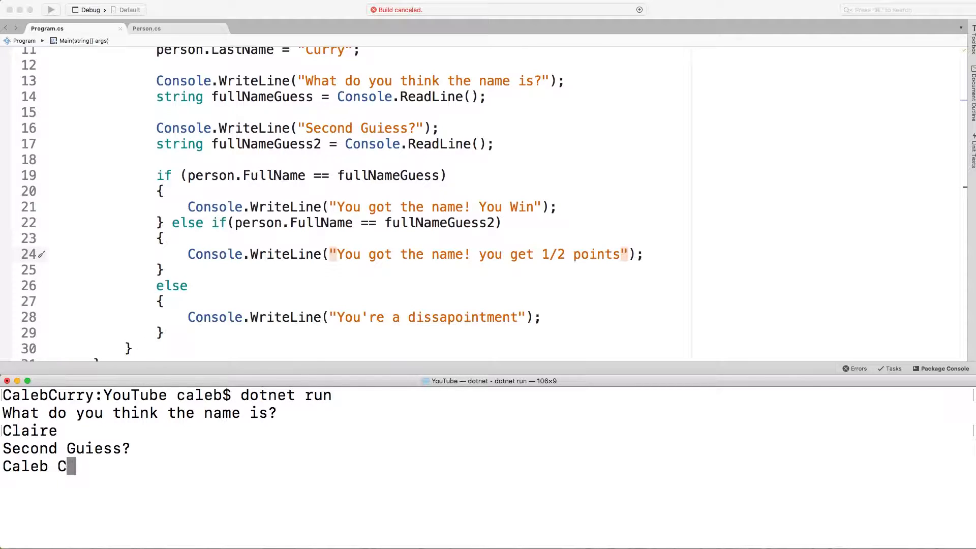
pyautogui.write('urry')
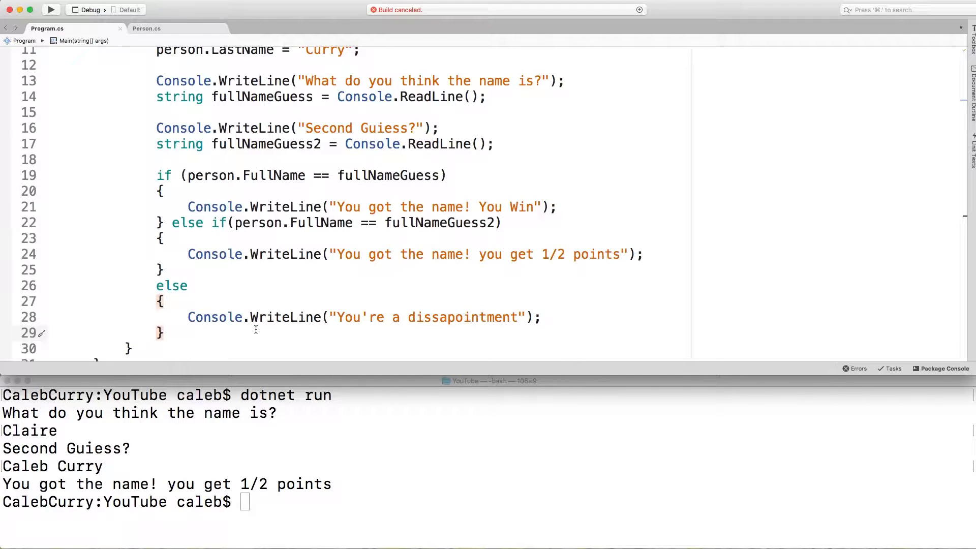
pyautogui.moveTo(178, 199)
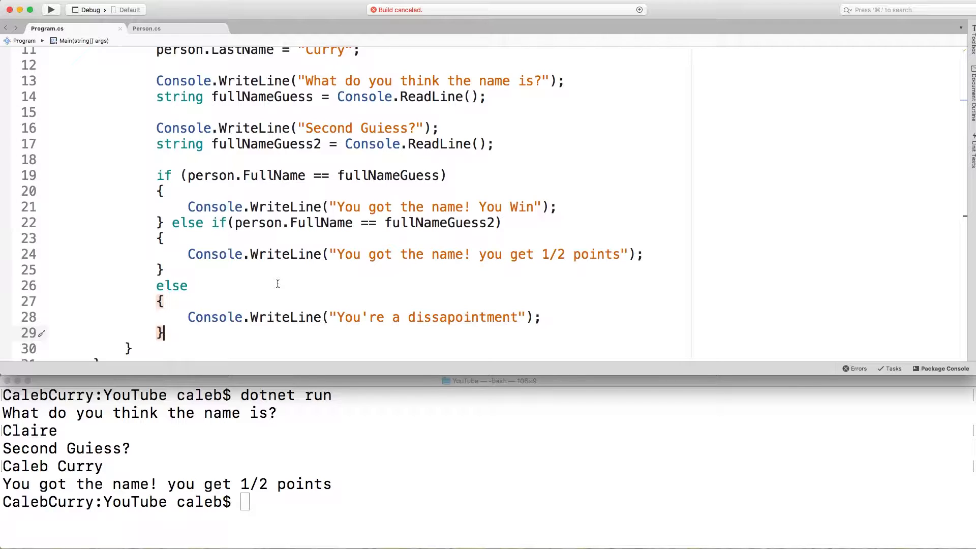
pyautogui.moveTo(179, 271)
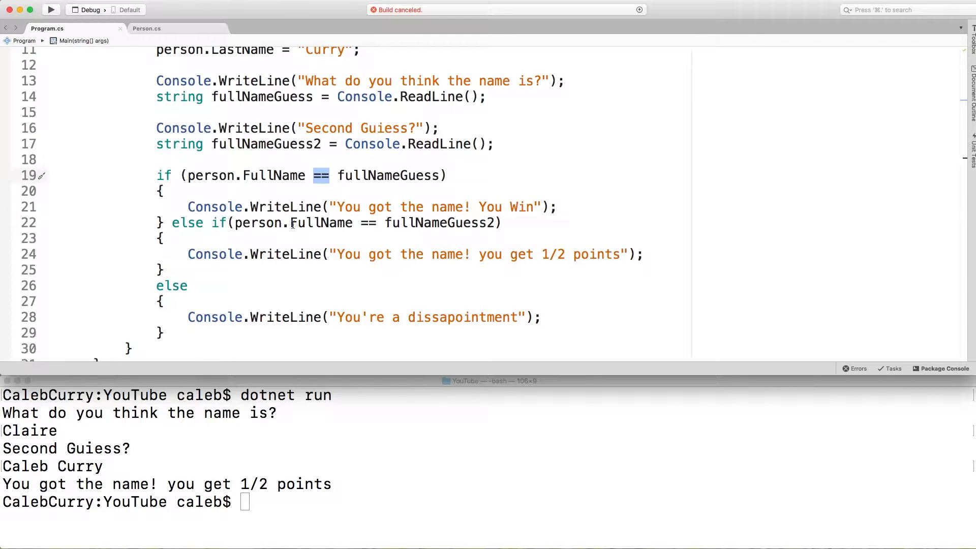
pyautogui.moveTo(435, 249)
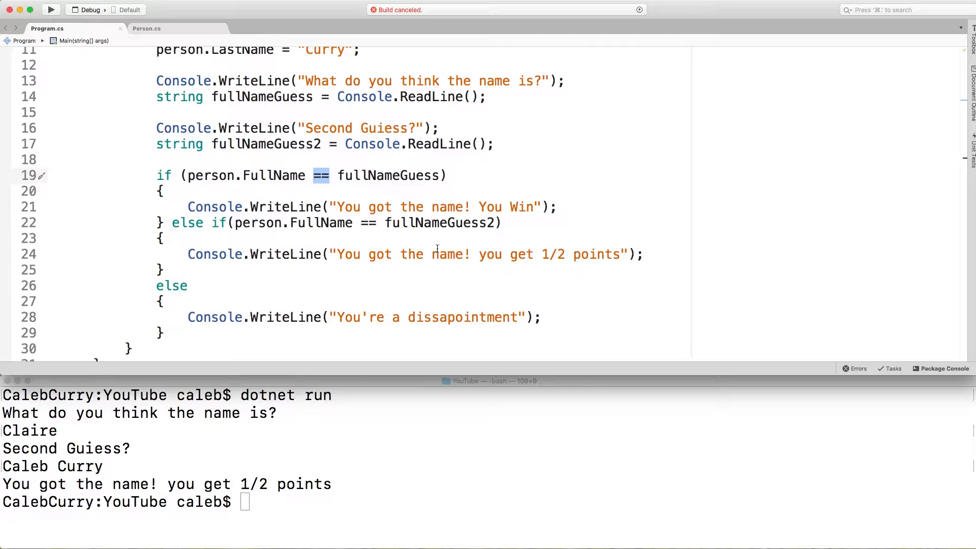
pyautogui.moveTo(878, 119)
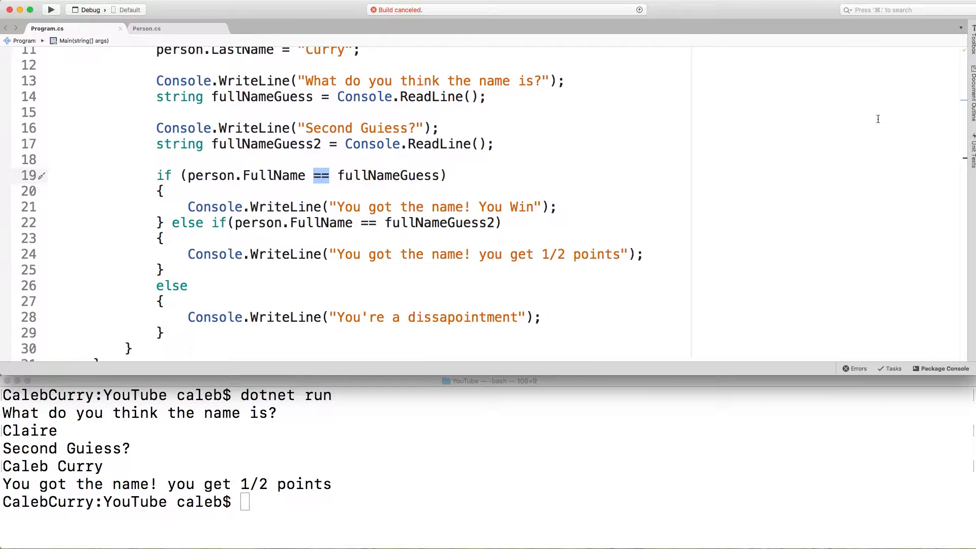